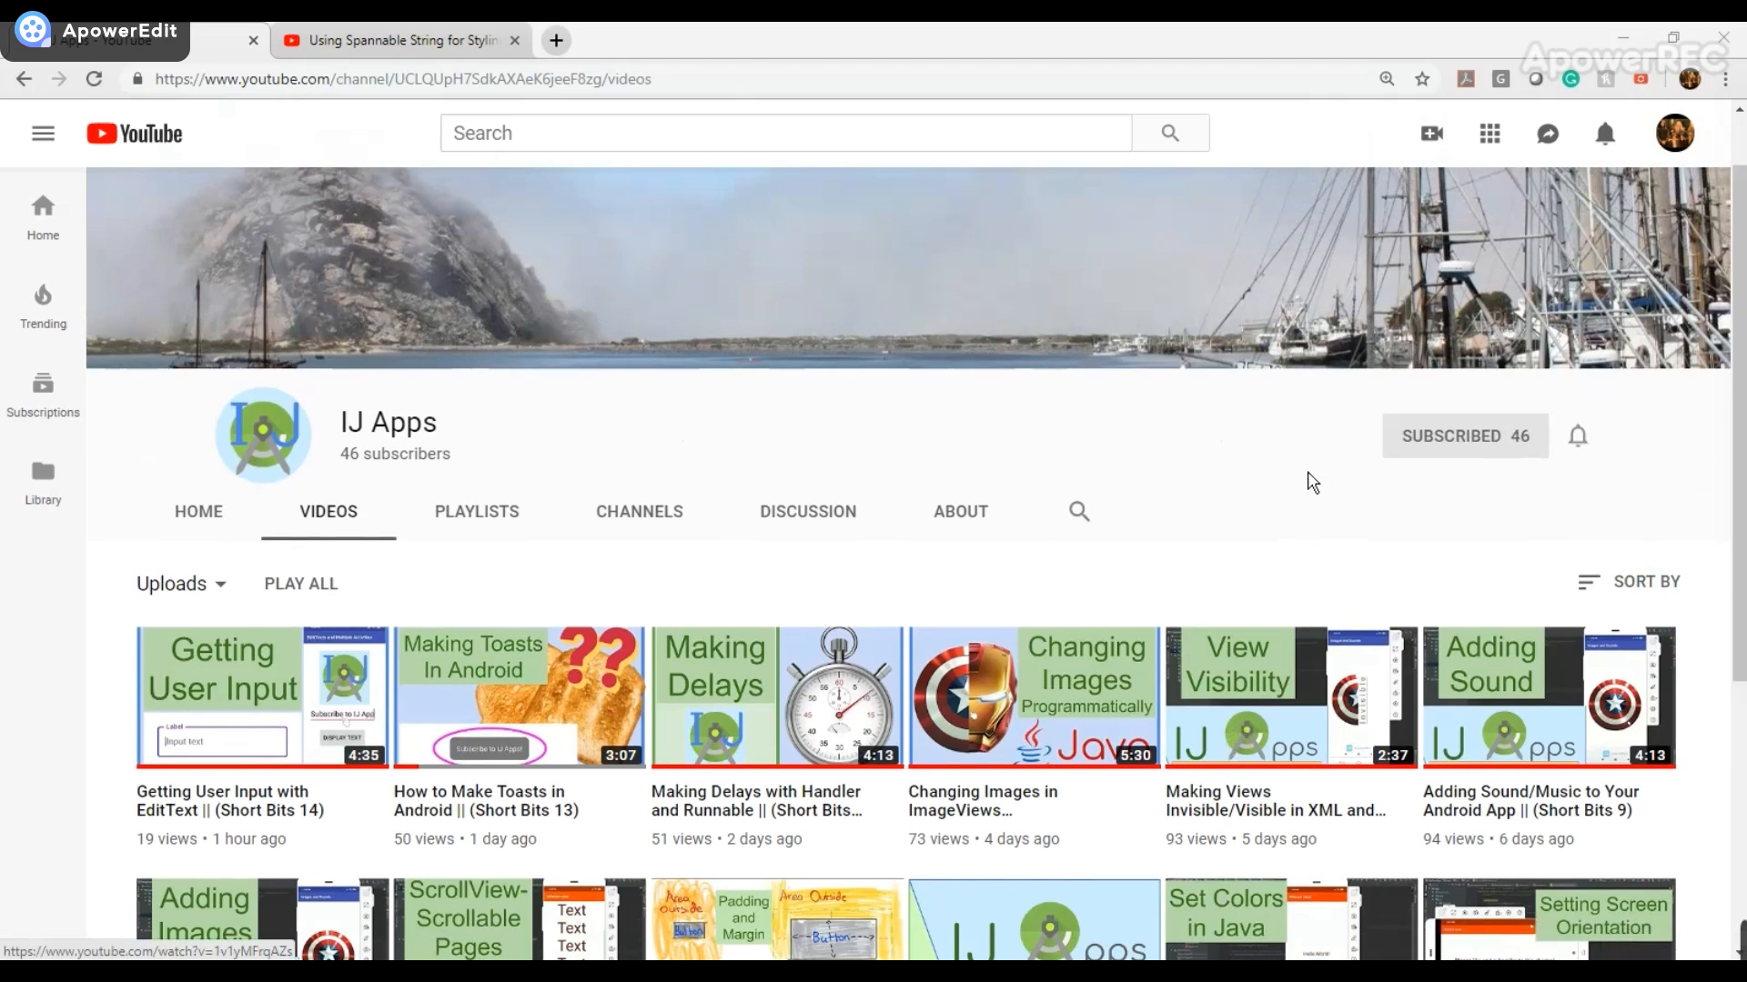
Open the Spannable String video and follow its description link to the GitHub profile.
{"action": "left_click", "coordinate": [399, 39]}
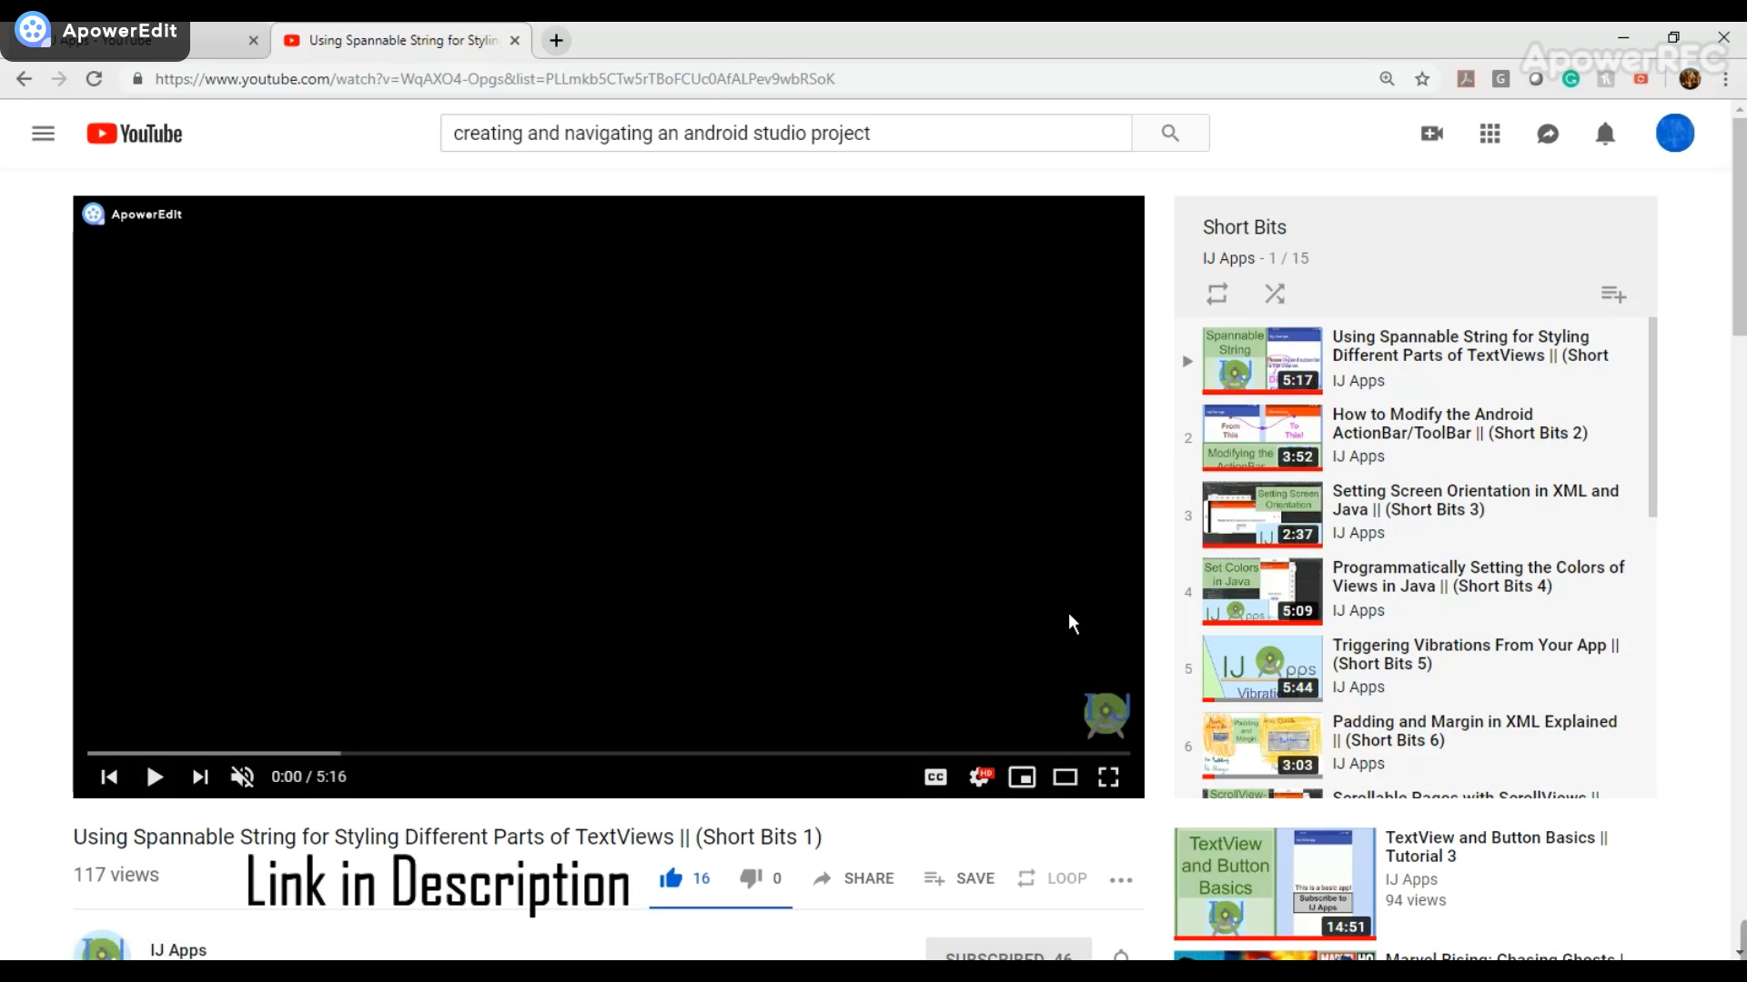
{"action": "left_click", "coordinate": [155, 776]}
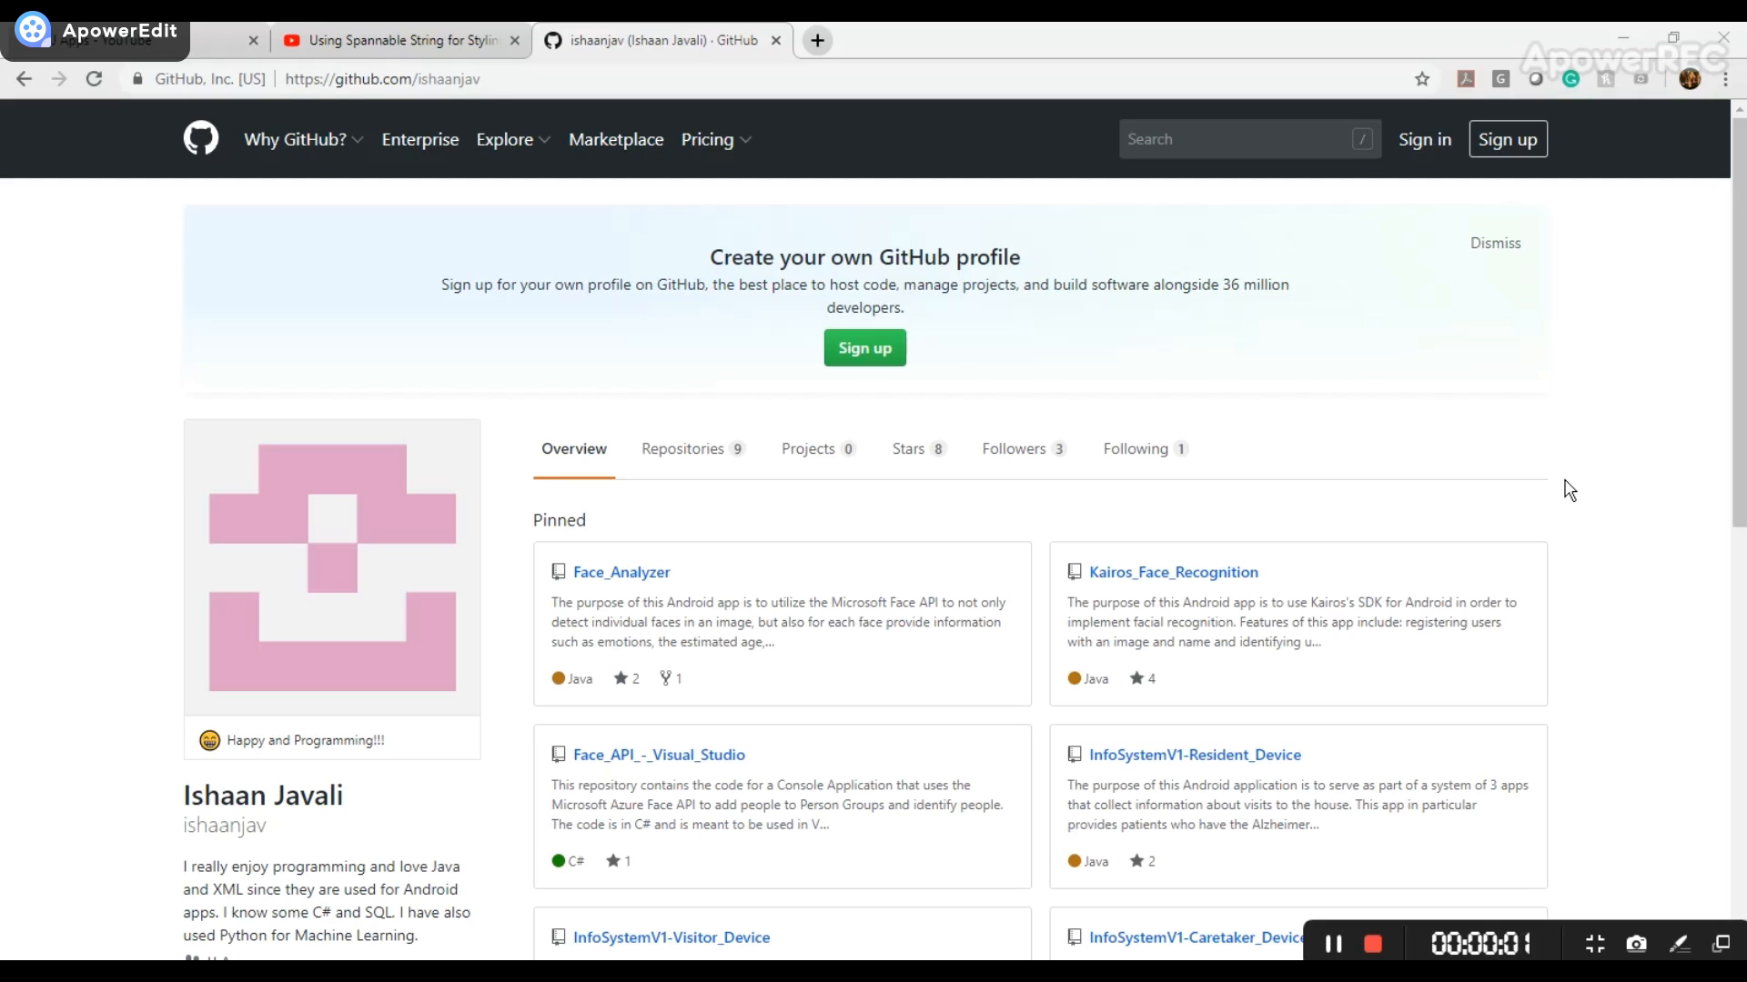
{"action": "mouse_move", "coordinate": [1574, 497]}
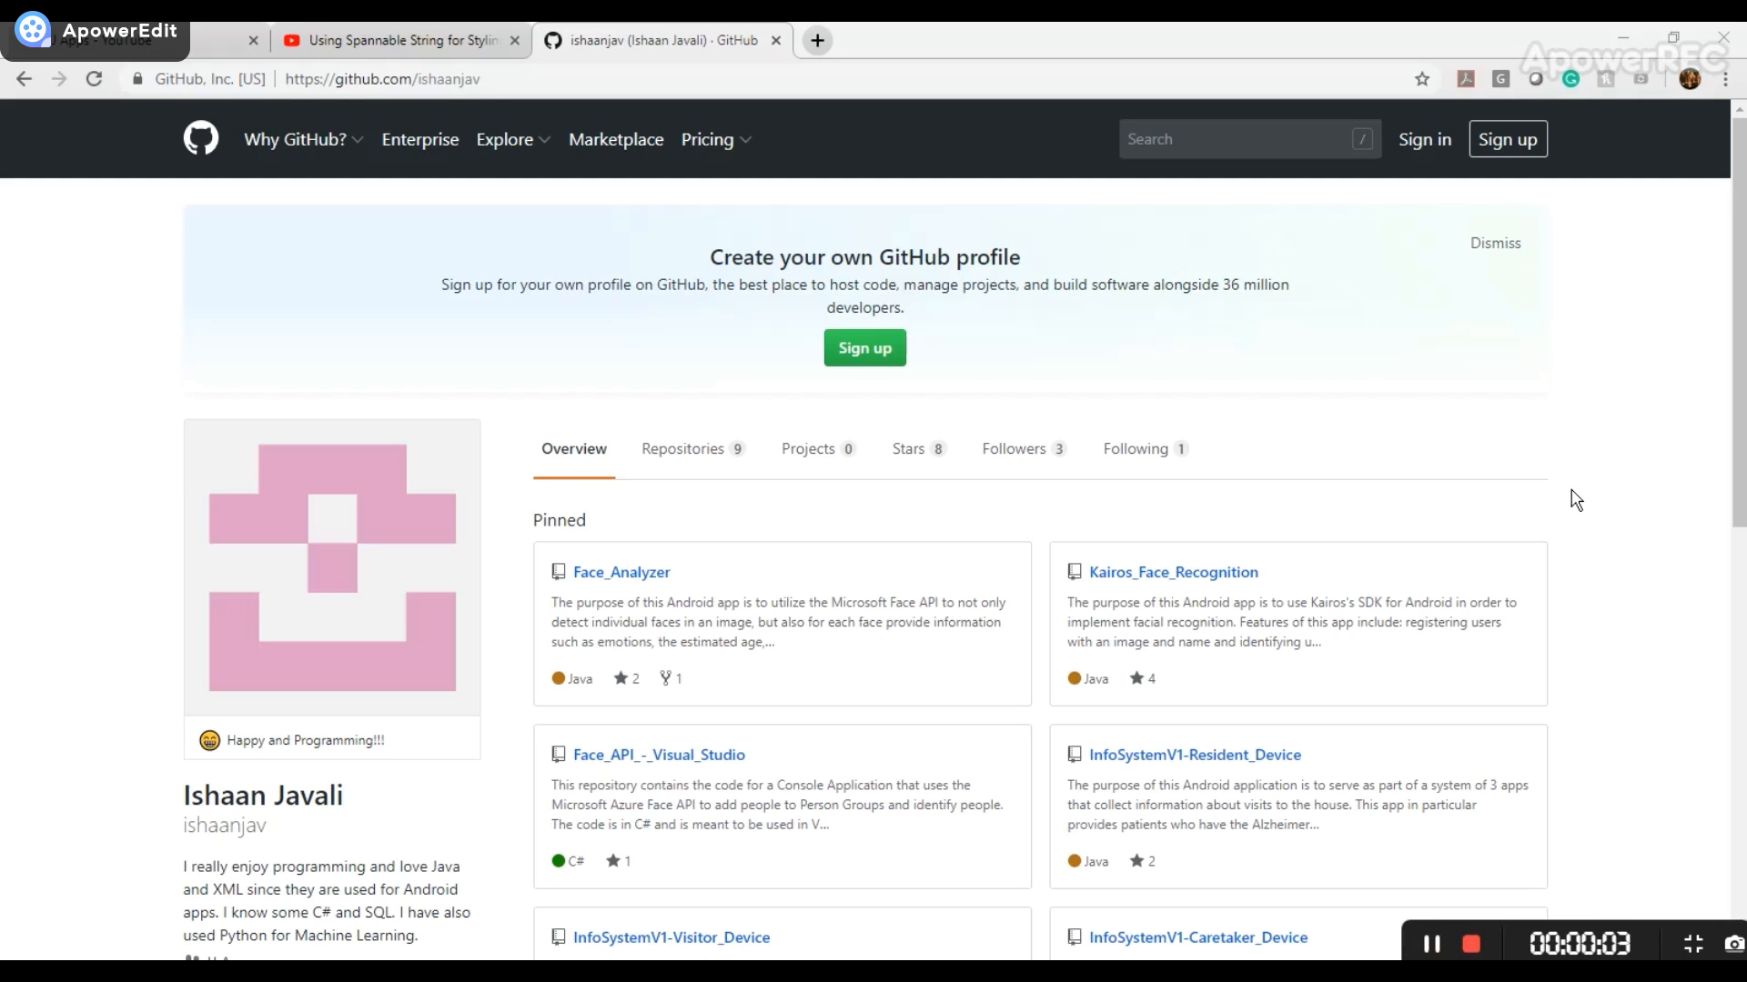
{"action": "scroll", "scroll_direction": "down", "scroll_amount": 3}
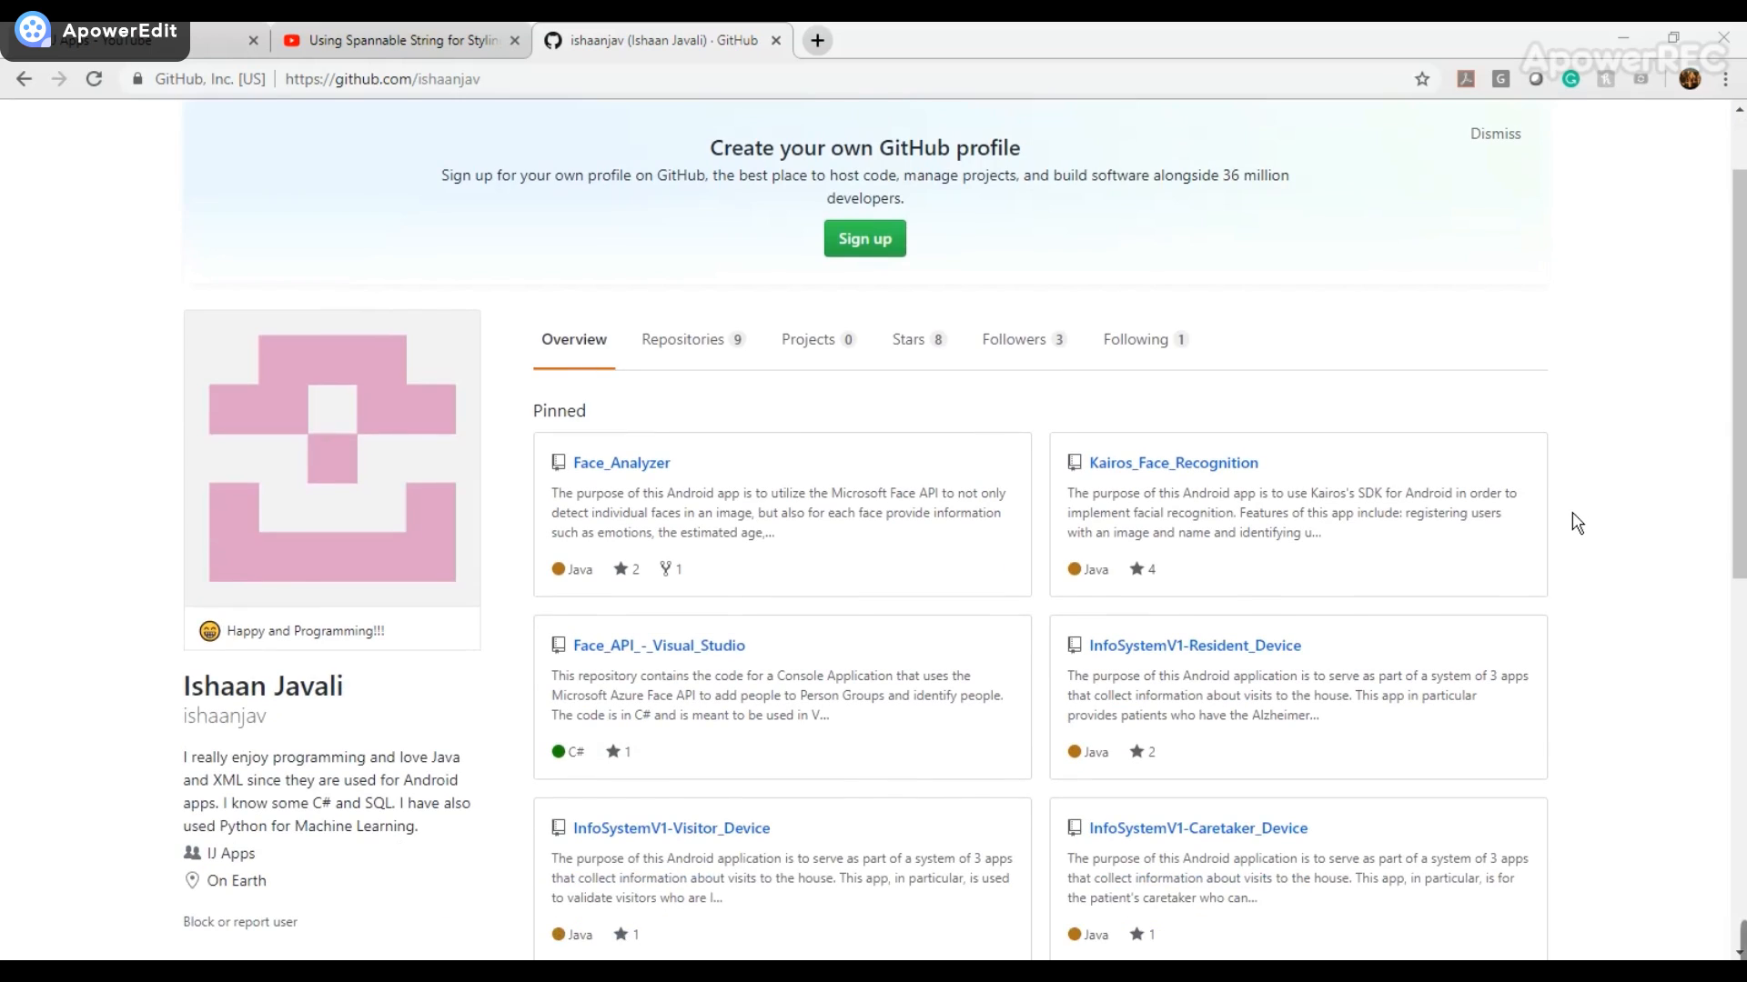
{"action": "scroll", "scroll_direction": "down", "scroll_amount": 3}
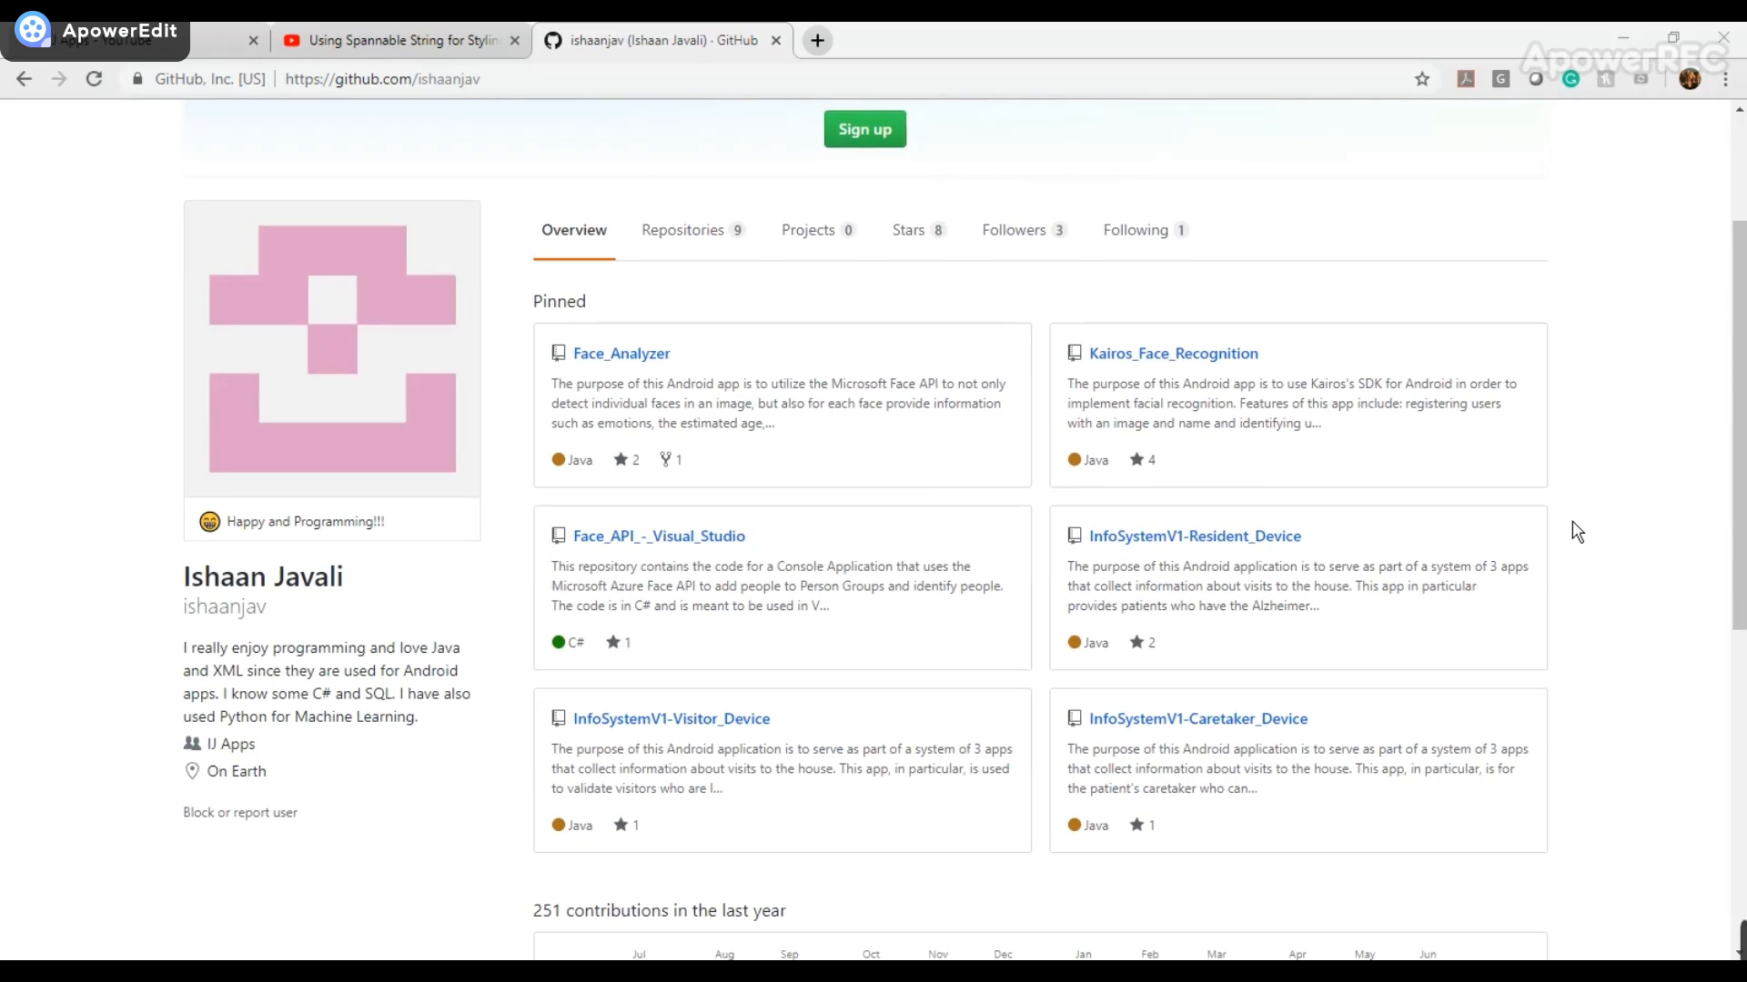
{"action": "mouse_move", "coordinate": [1043, 412]}
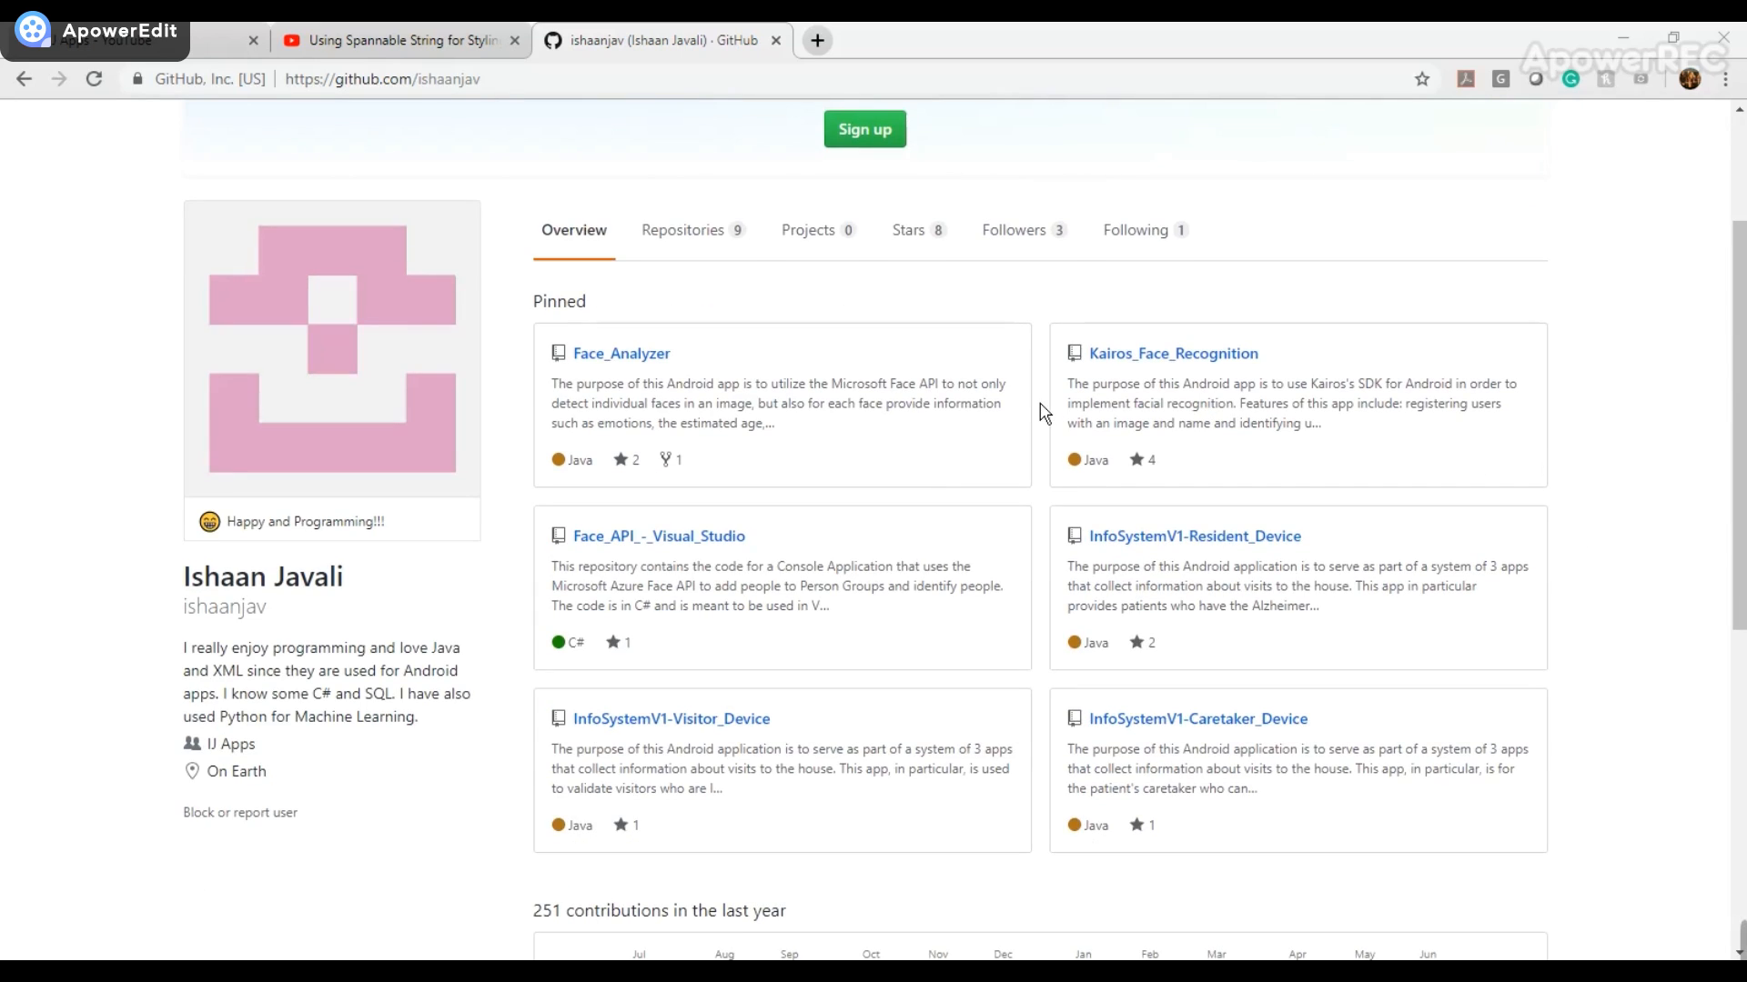
{"action": "mouse_move", "coordinate": [406, 108]}
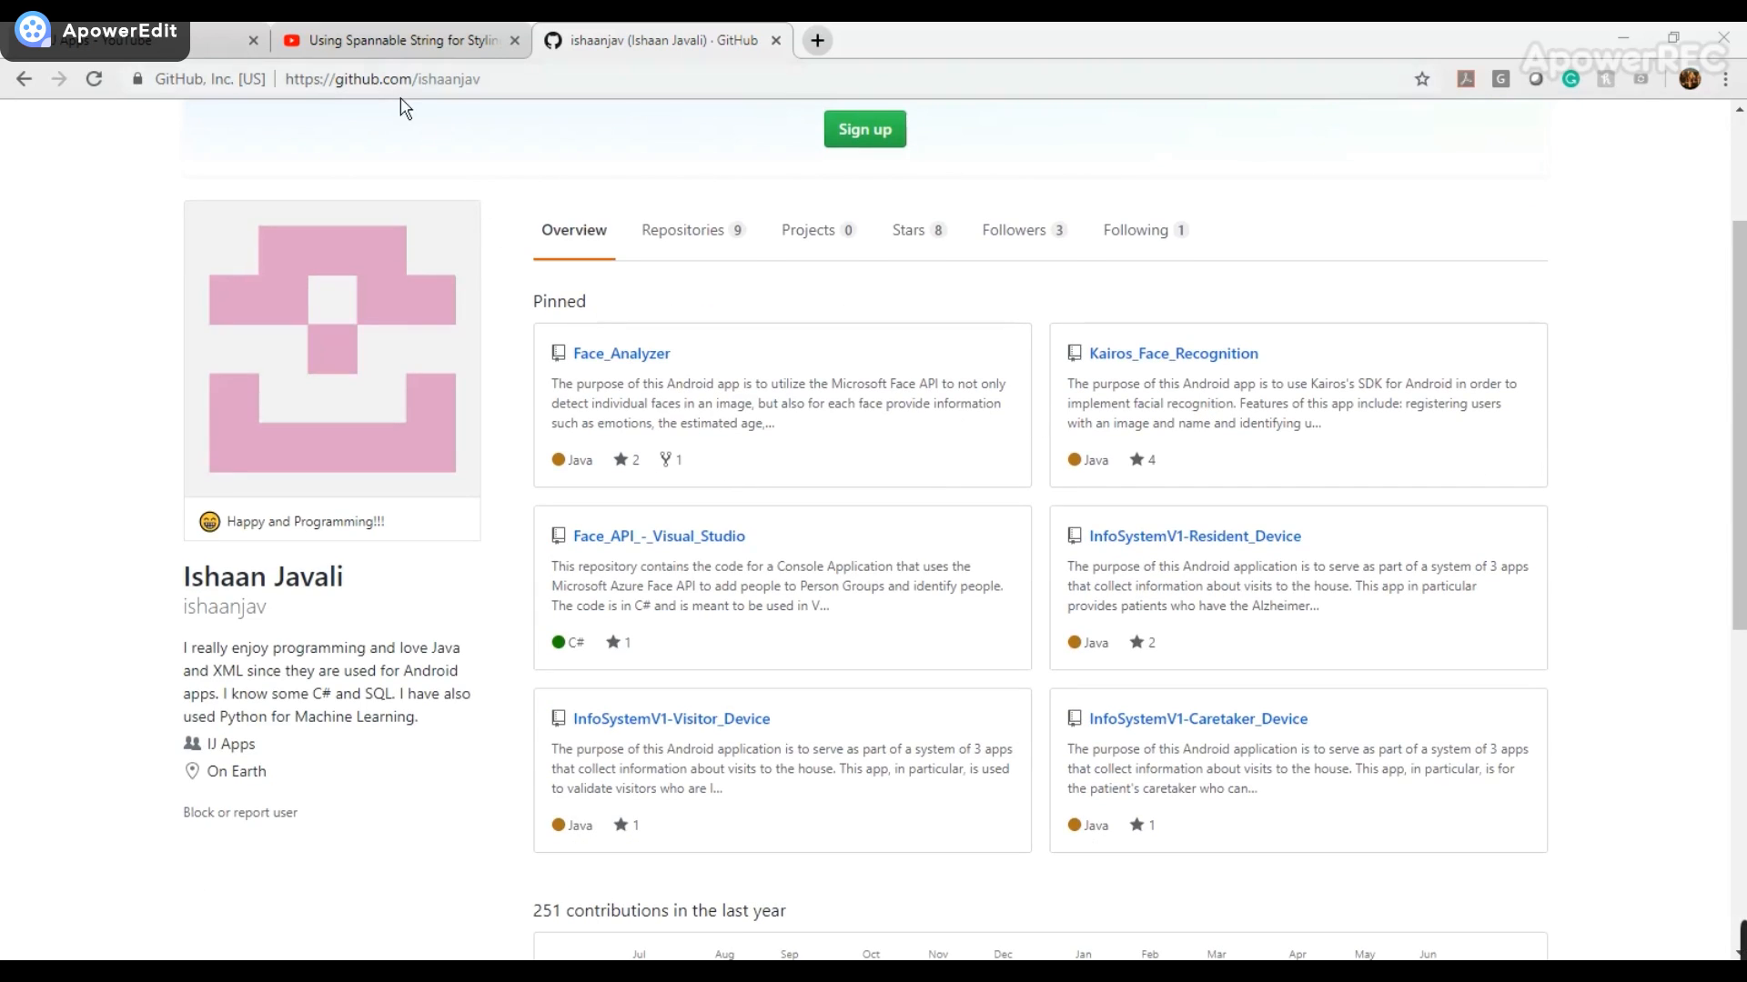
{"action": "mouse_move", "coordinate": [546, 160]}
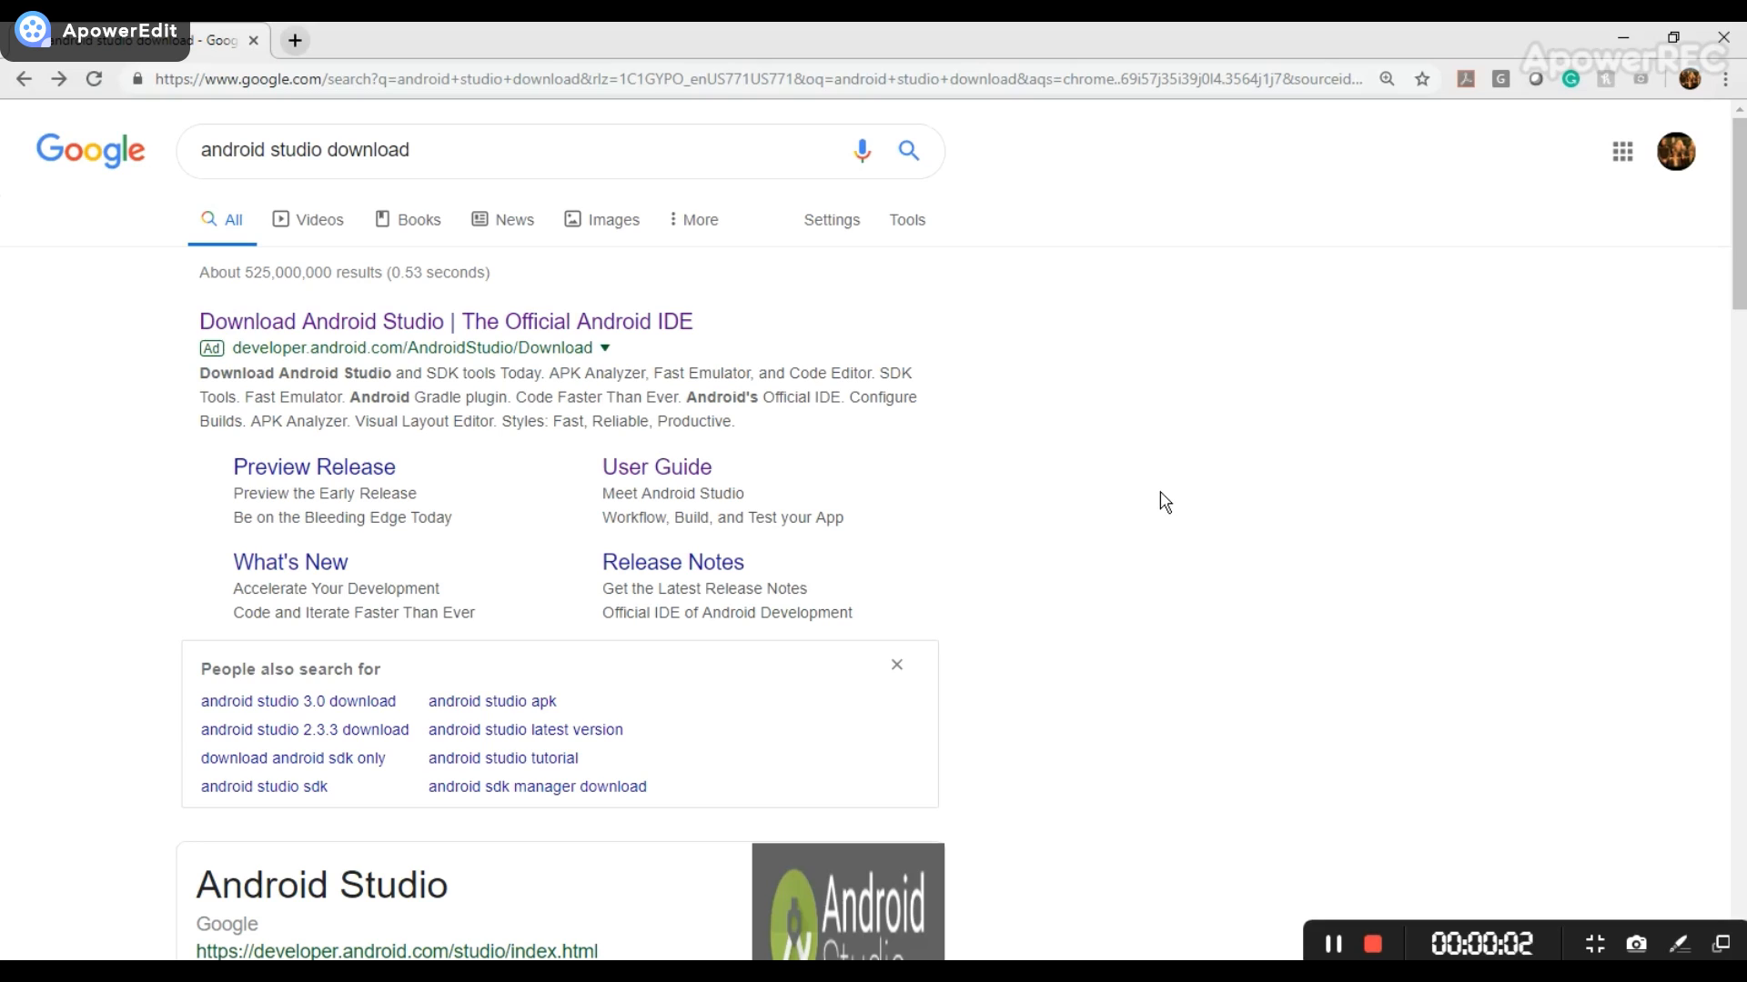
{"action": "mouse_move", "coordinate": [1156, 507]}
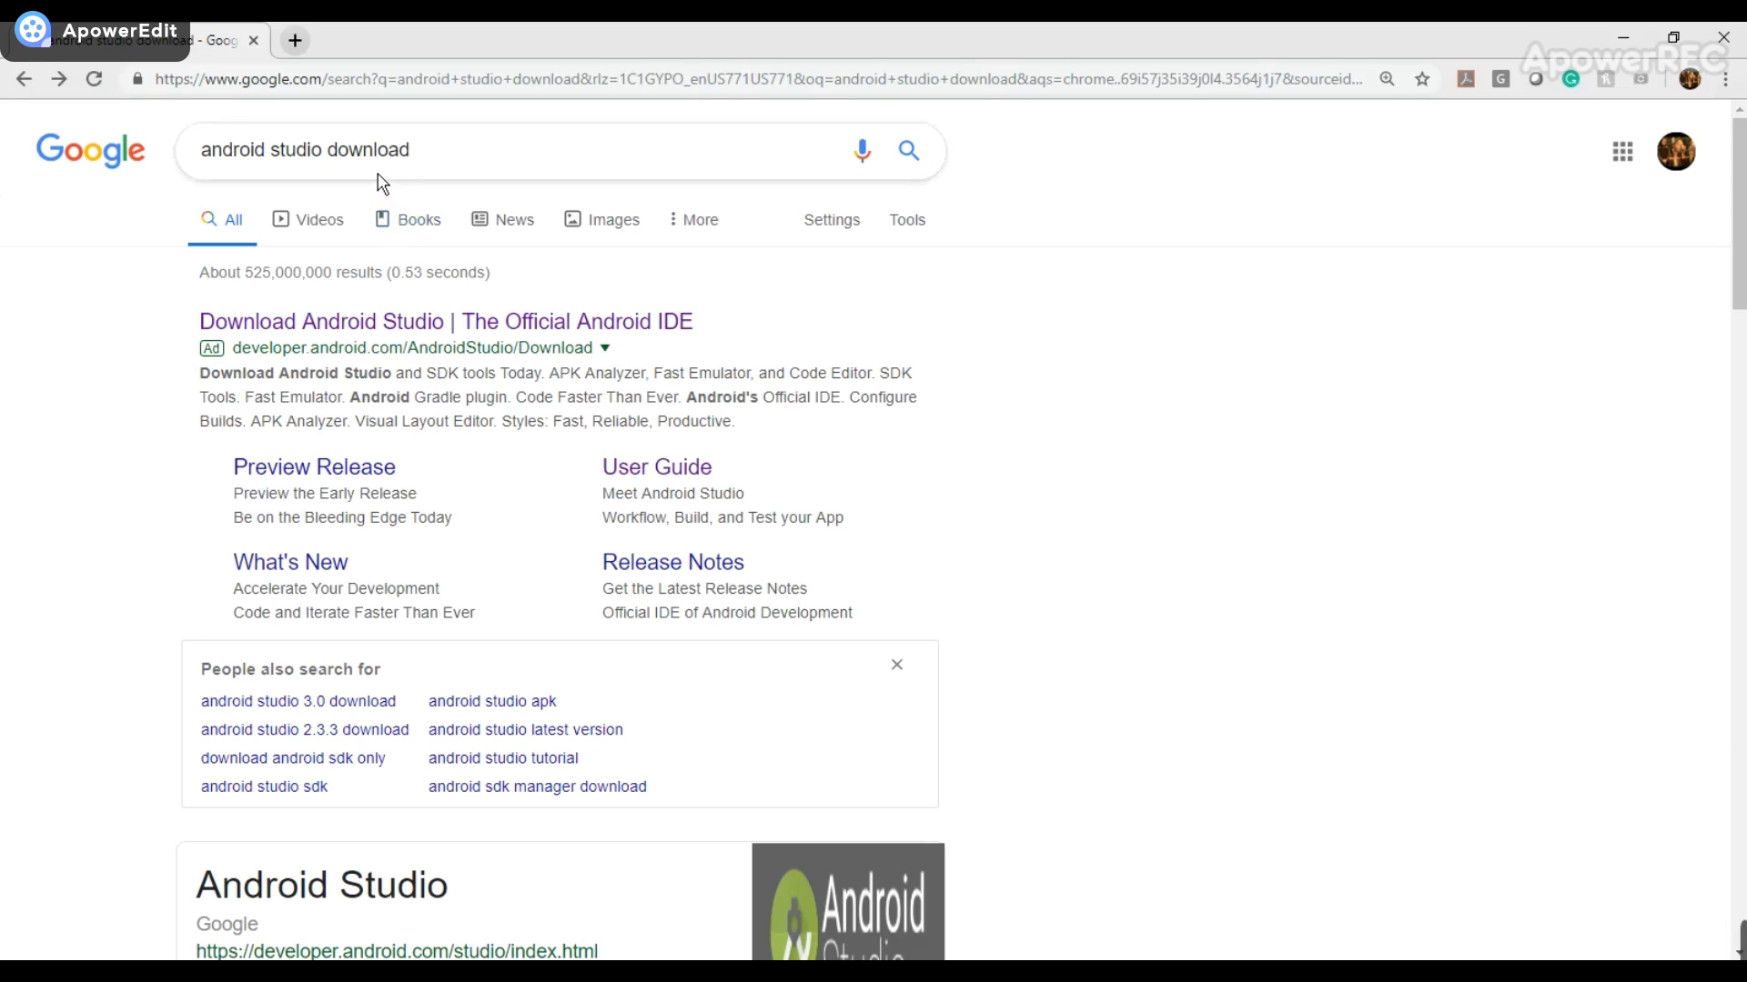
Open the 'Download Android Studio | The Official Android IDE' result.
{"action": "left_click", "coordinate": [445, 322]}
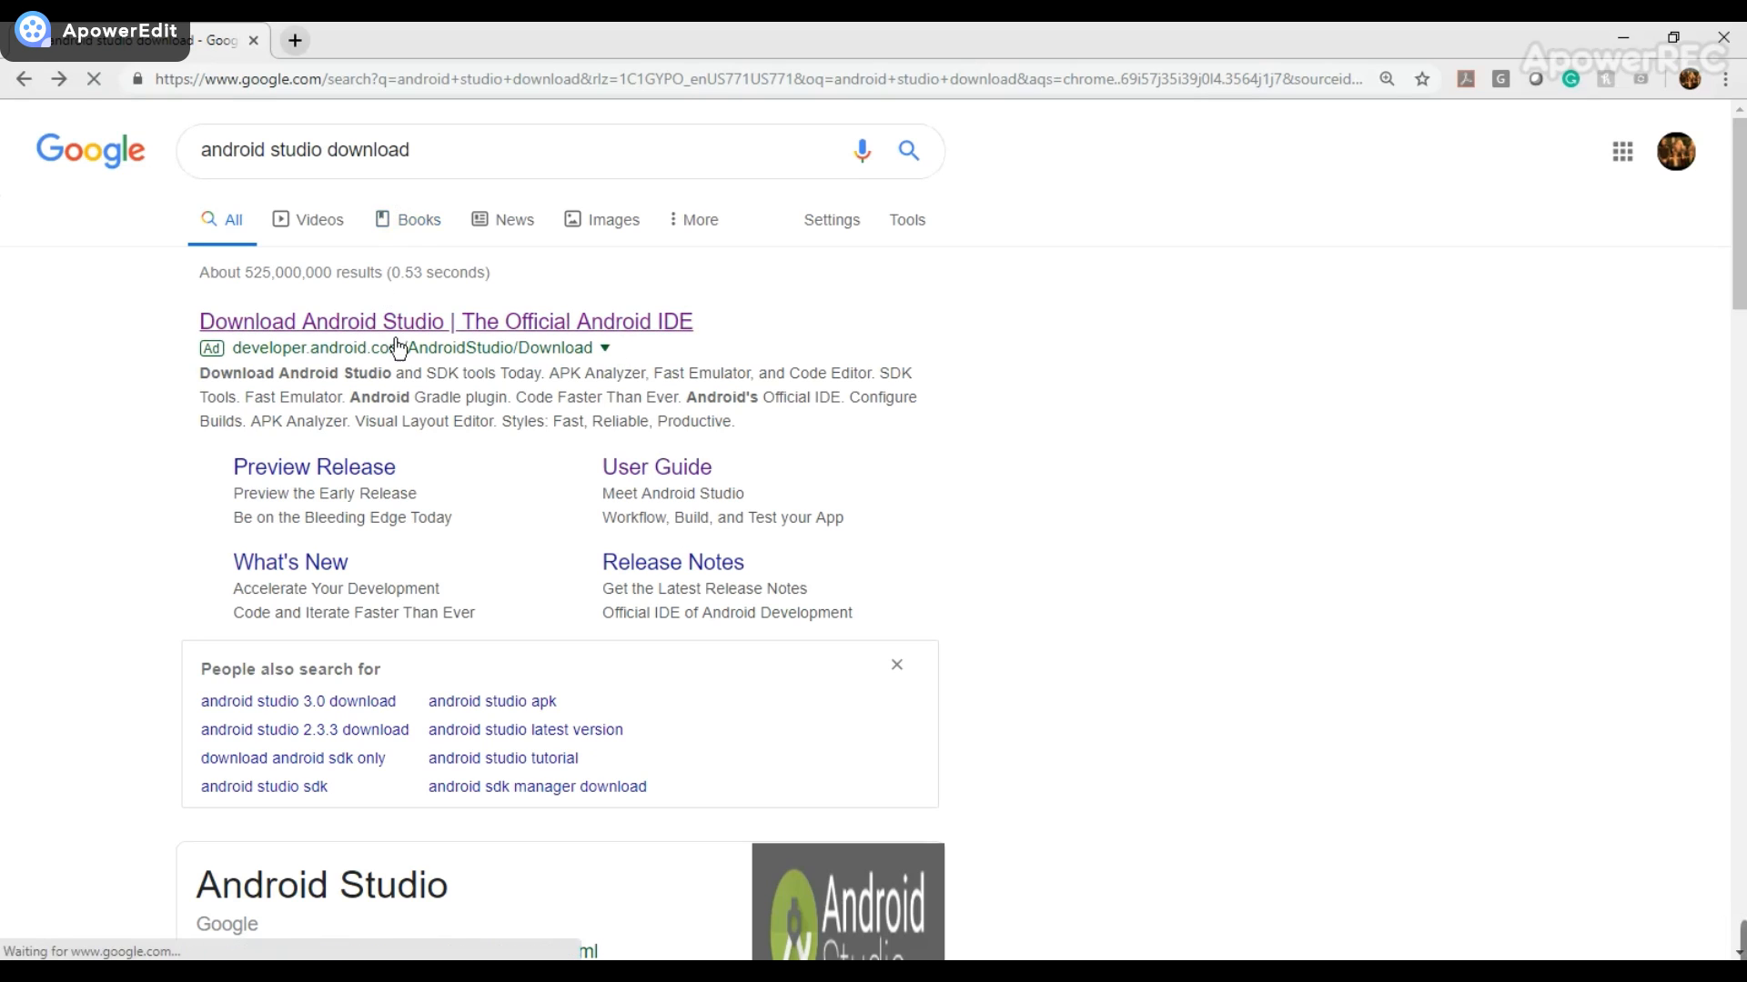
{"action": "left_click", "coordinate": [445, 321]}
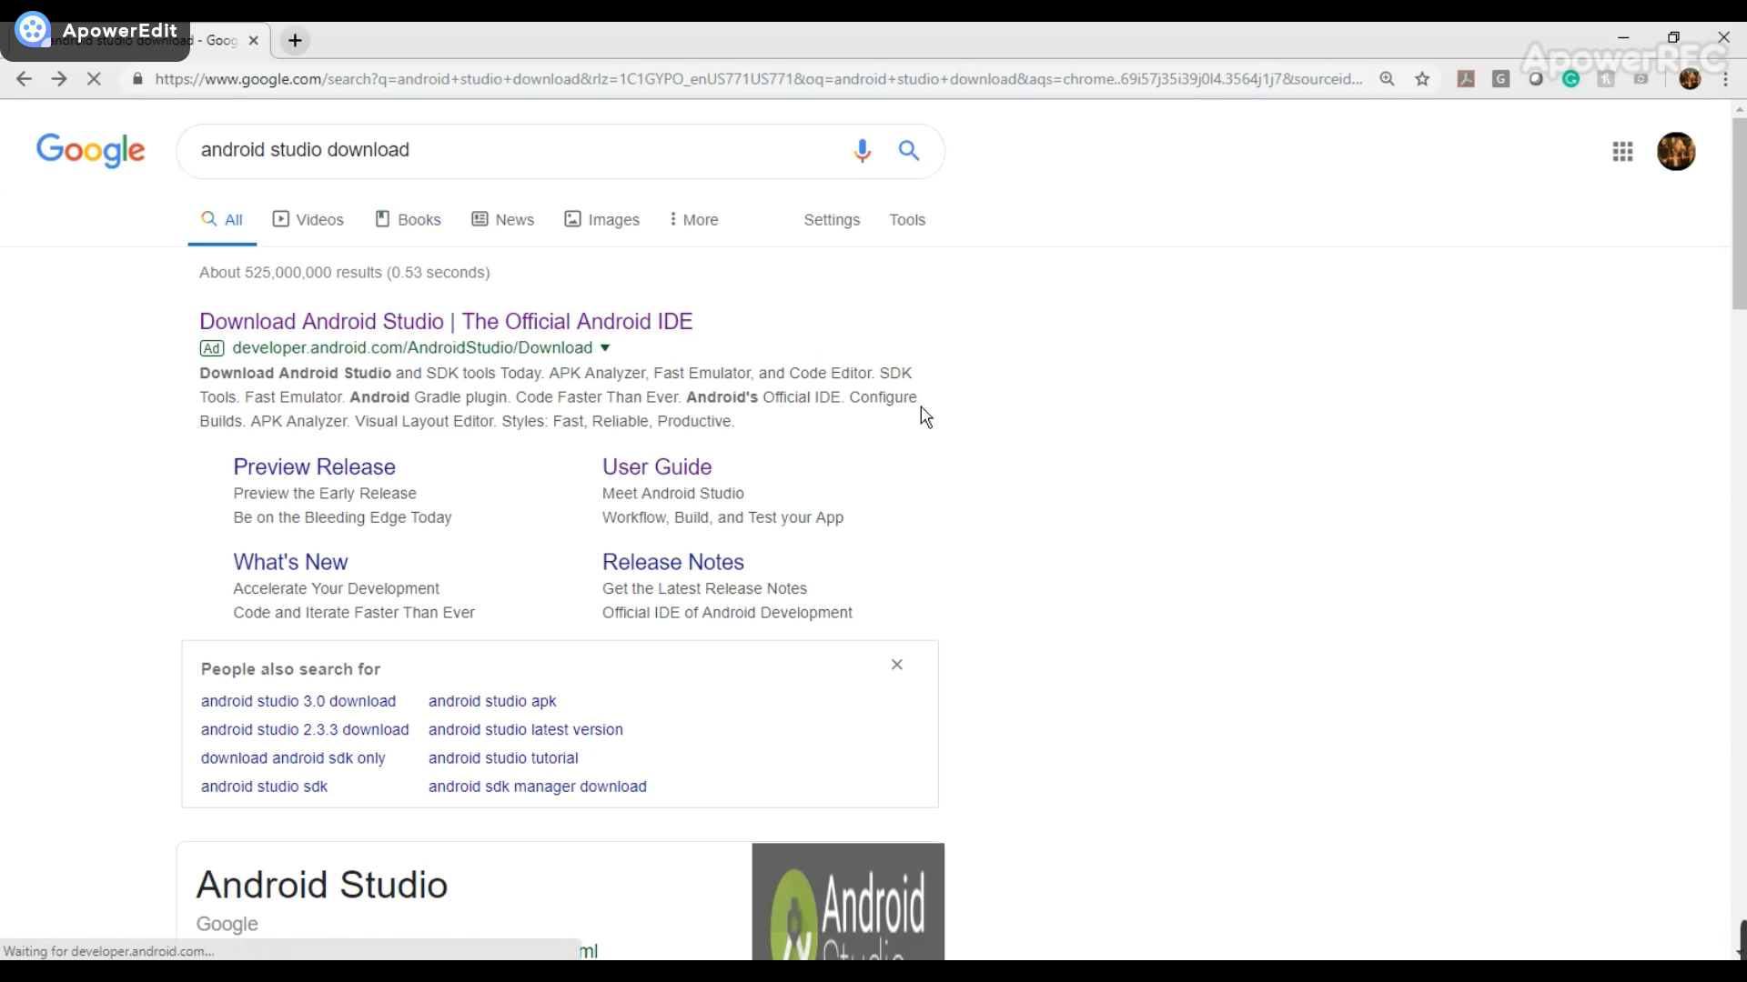
{"action": "left_click", "coordinate": [446, 321]}
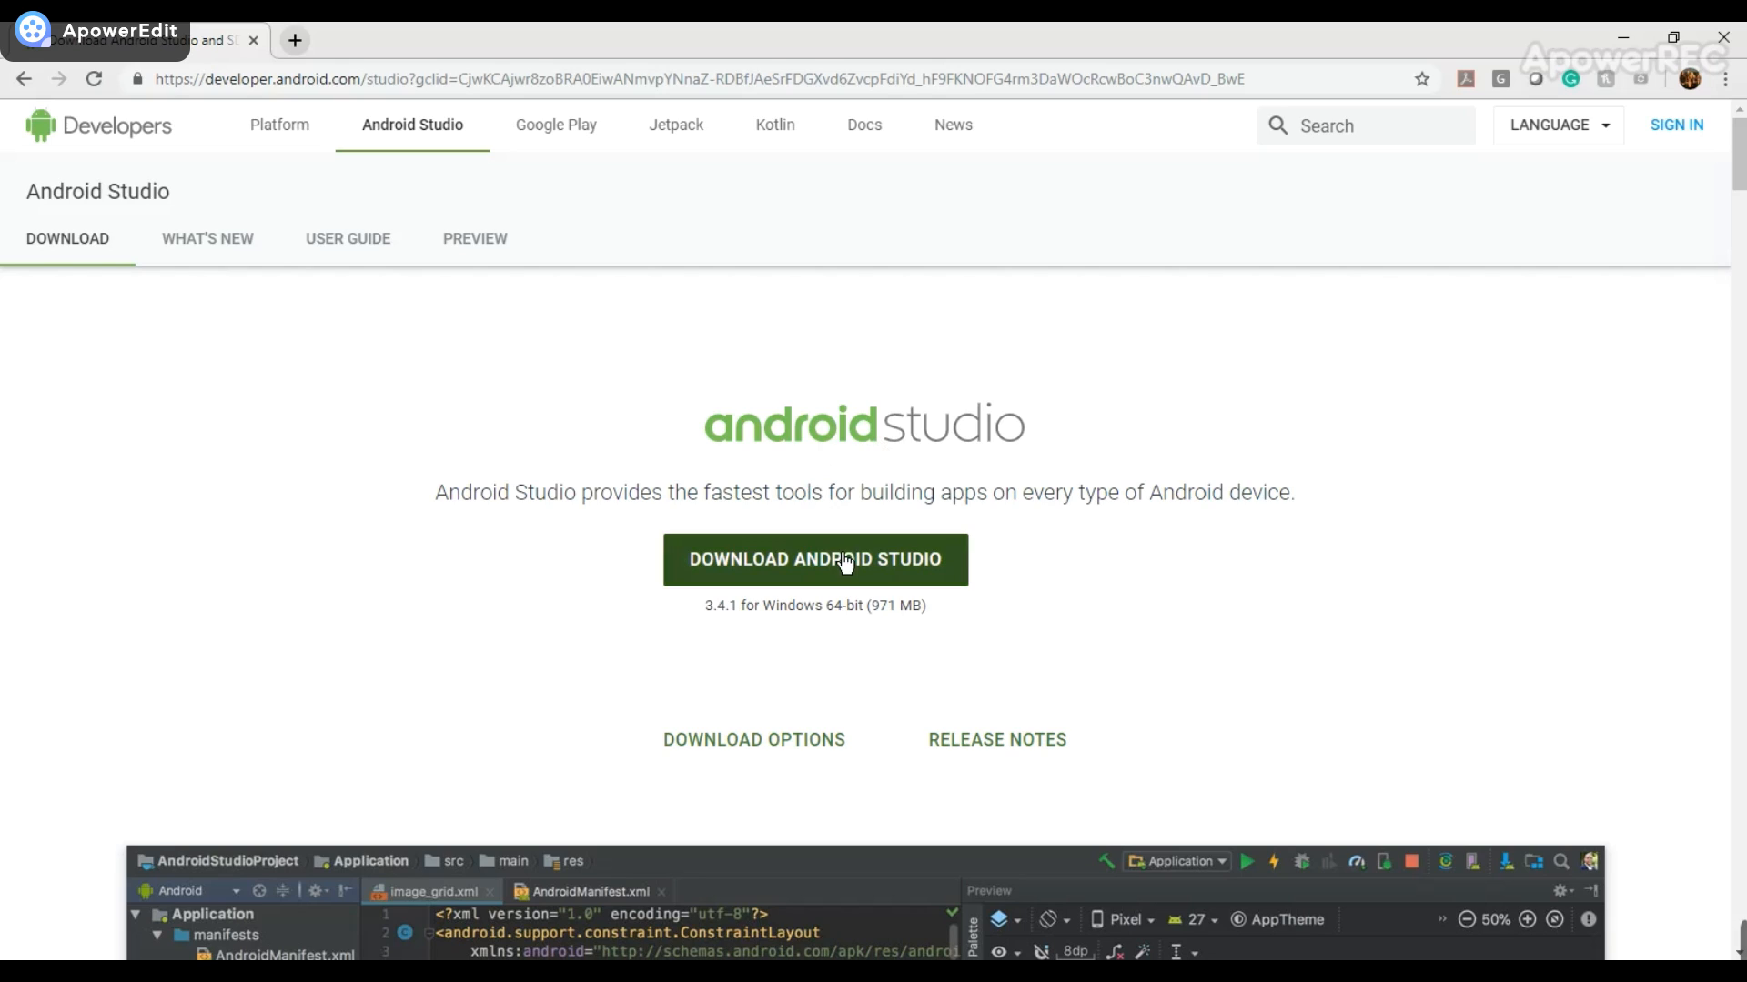
Agree to the license terms and download Android Studio for Windows.
{"action": "left_click", "coordinate": [814, 559]}
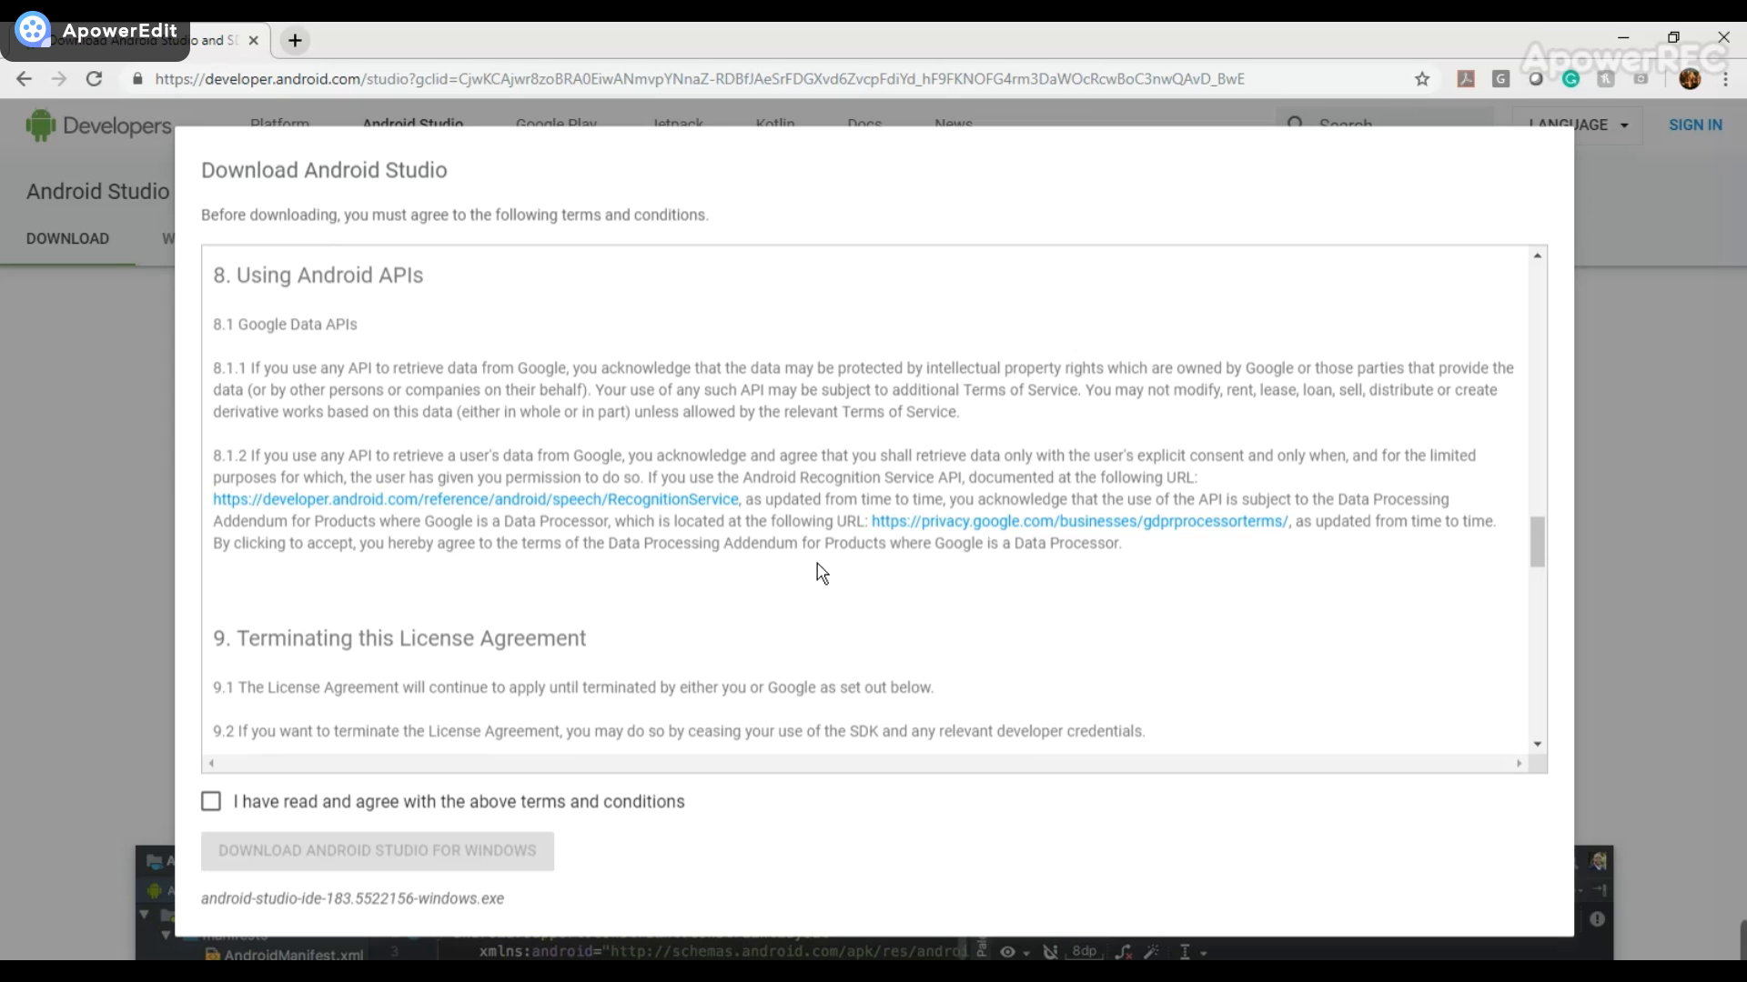
{"action": "scroll", "scroll_direction": "down", "scroll_amount": 3}
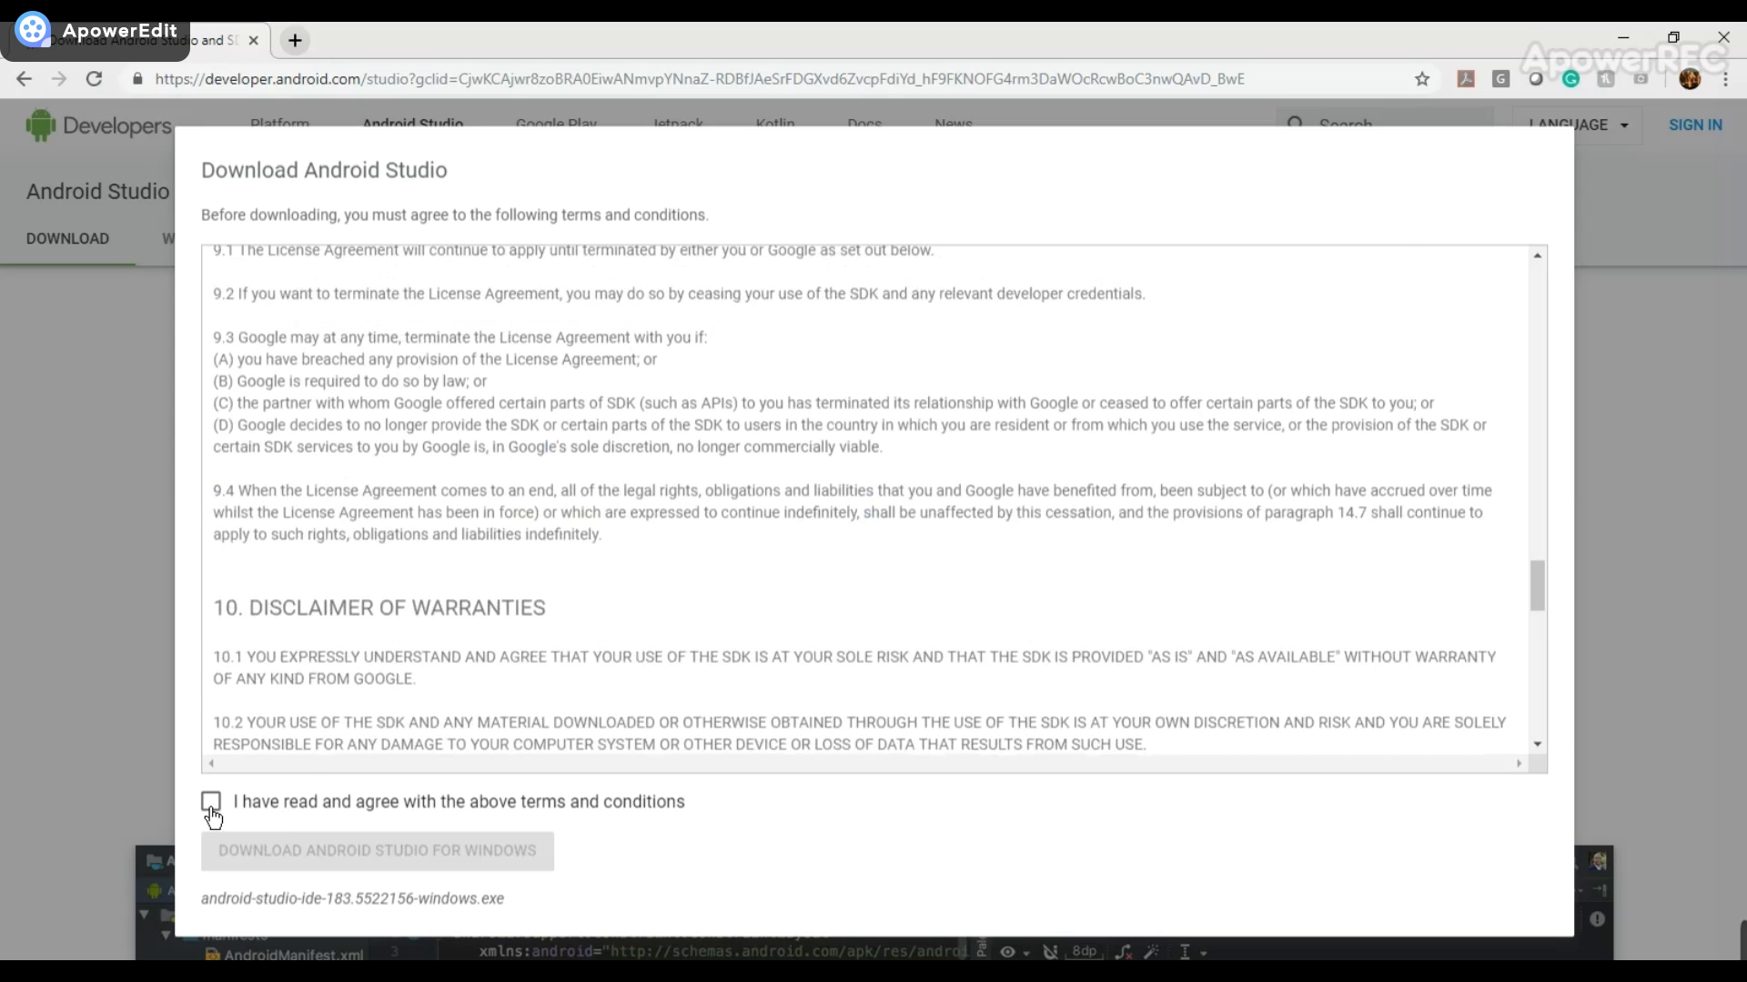
{"action": "left_click", "coordinate": [211, 802]}
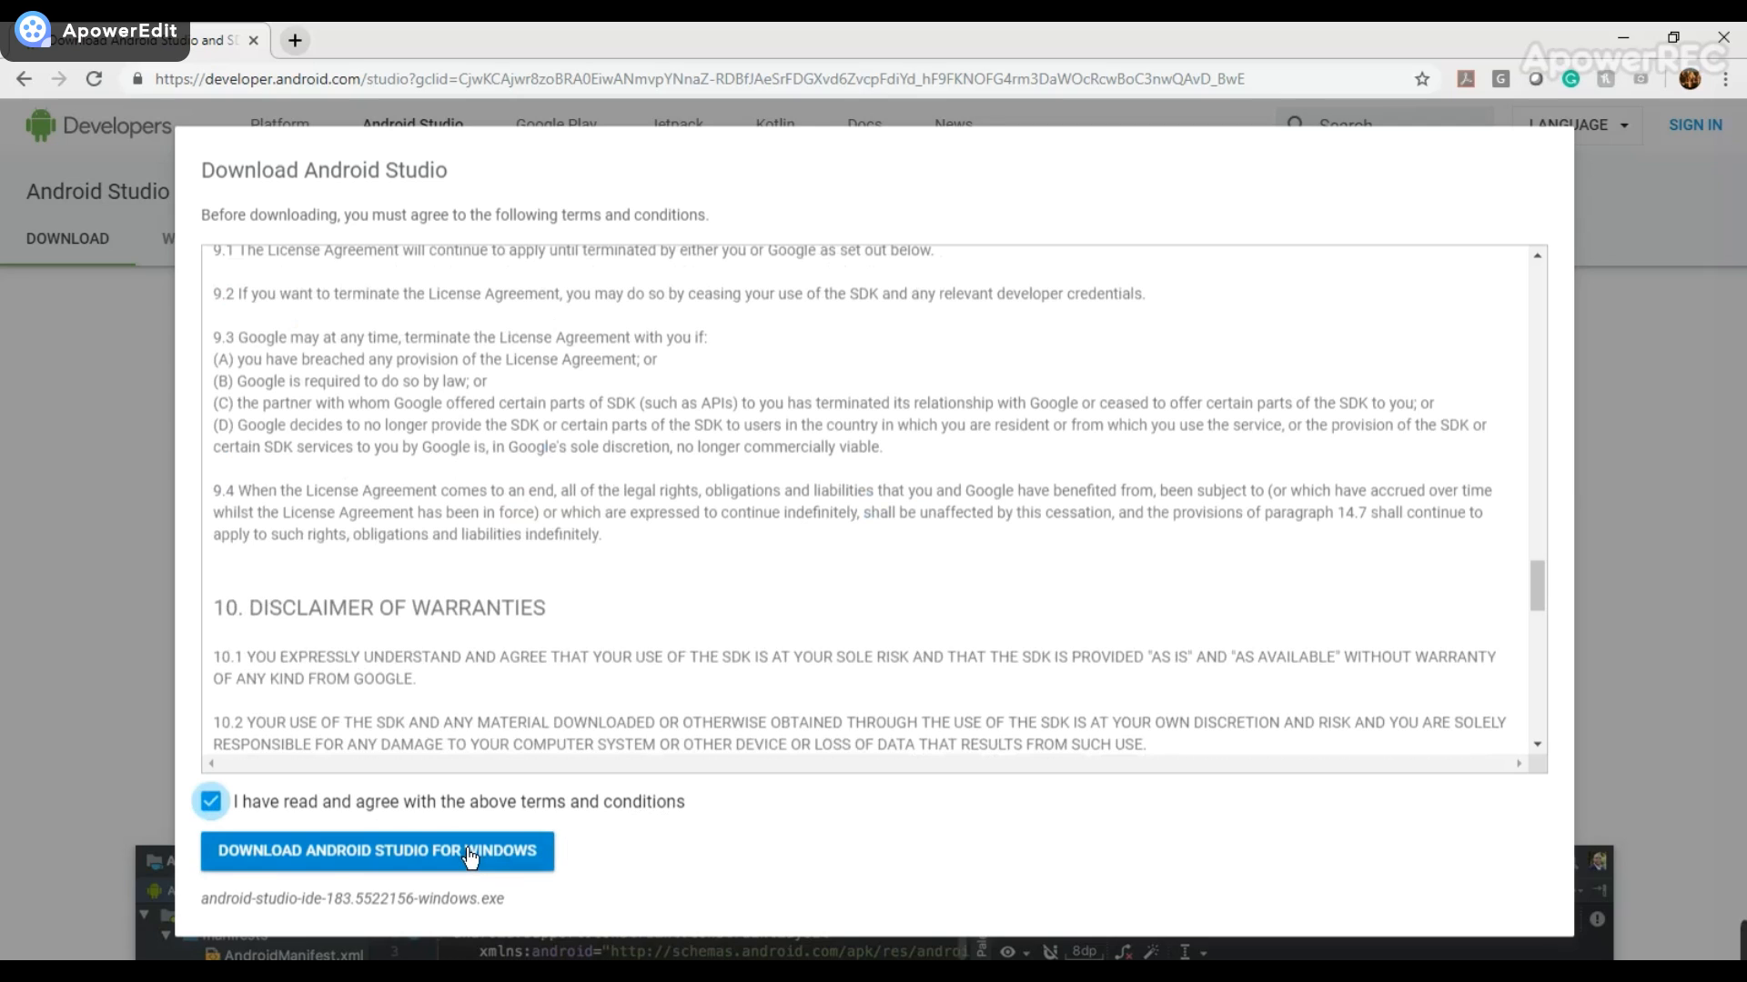
{"action": "left_click", "coordinate": [376, 849]}
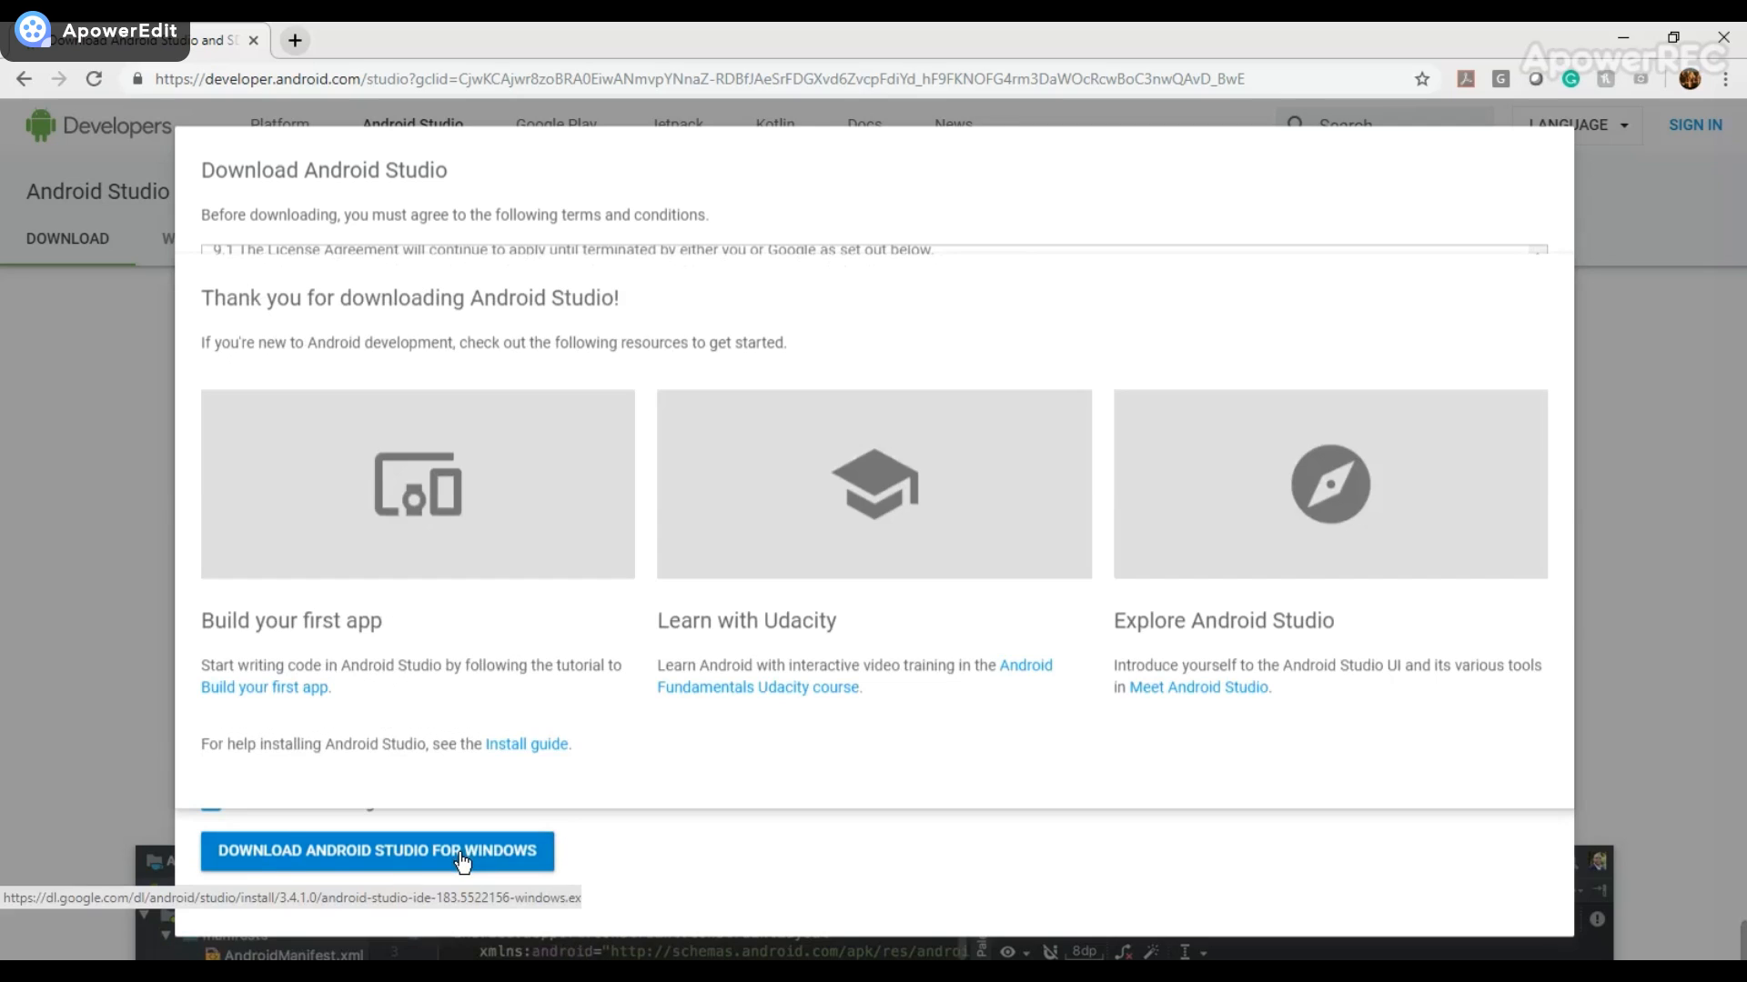
{"action": "left_click", "coordinate": [377, 849]}
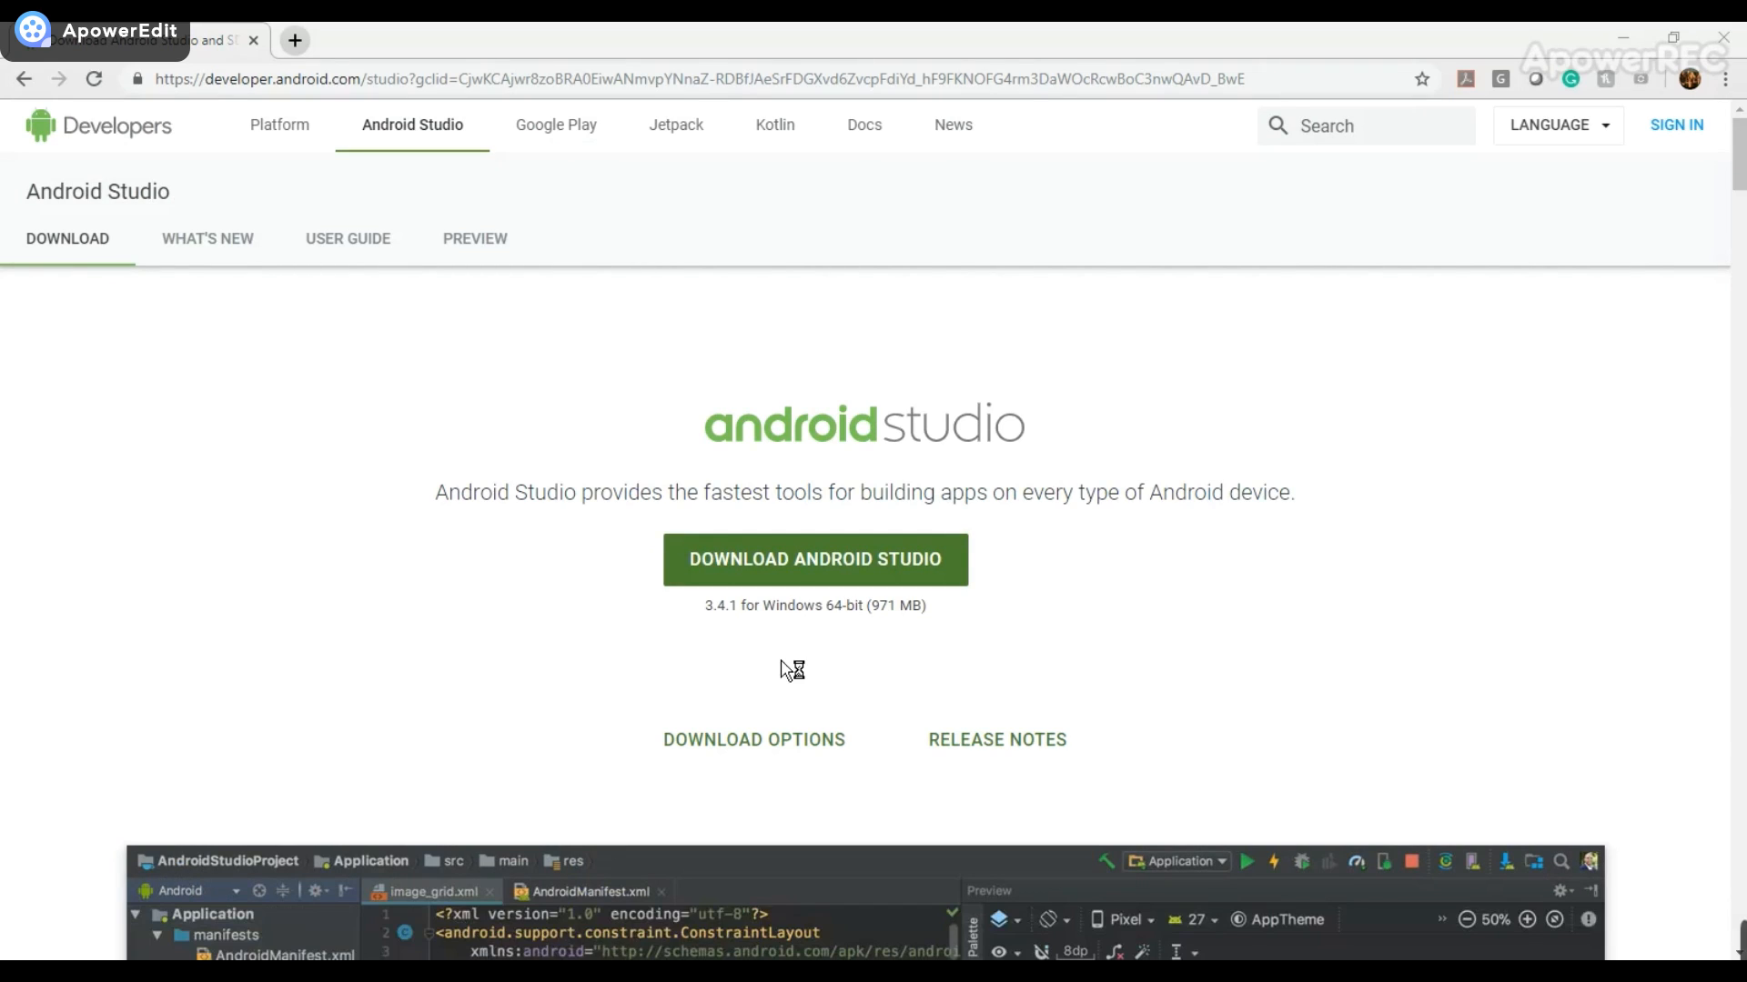
{"action": "mouse_move", "coordinate": [782, 670]}
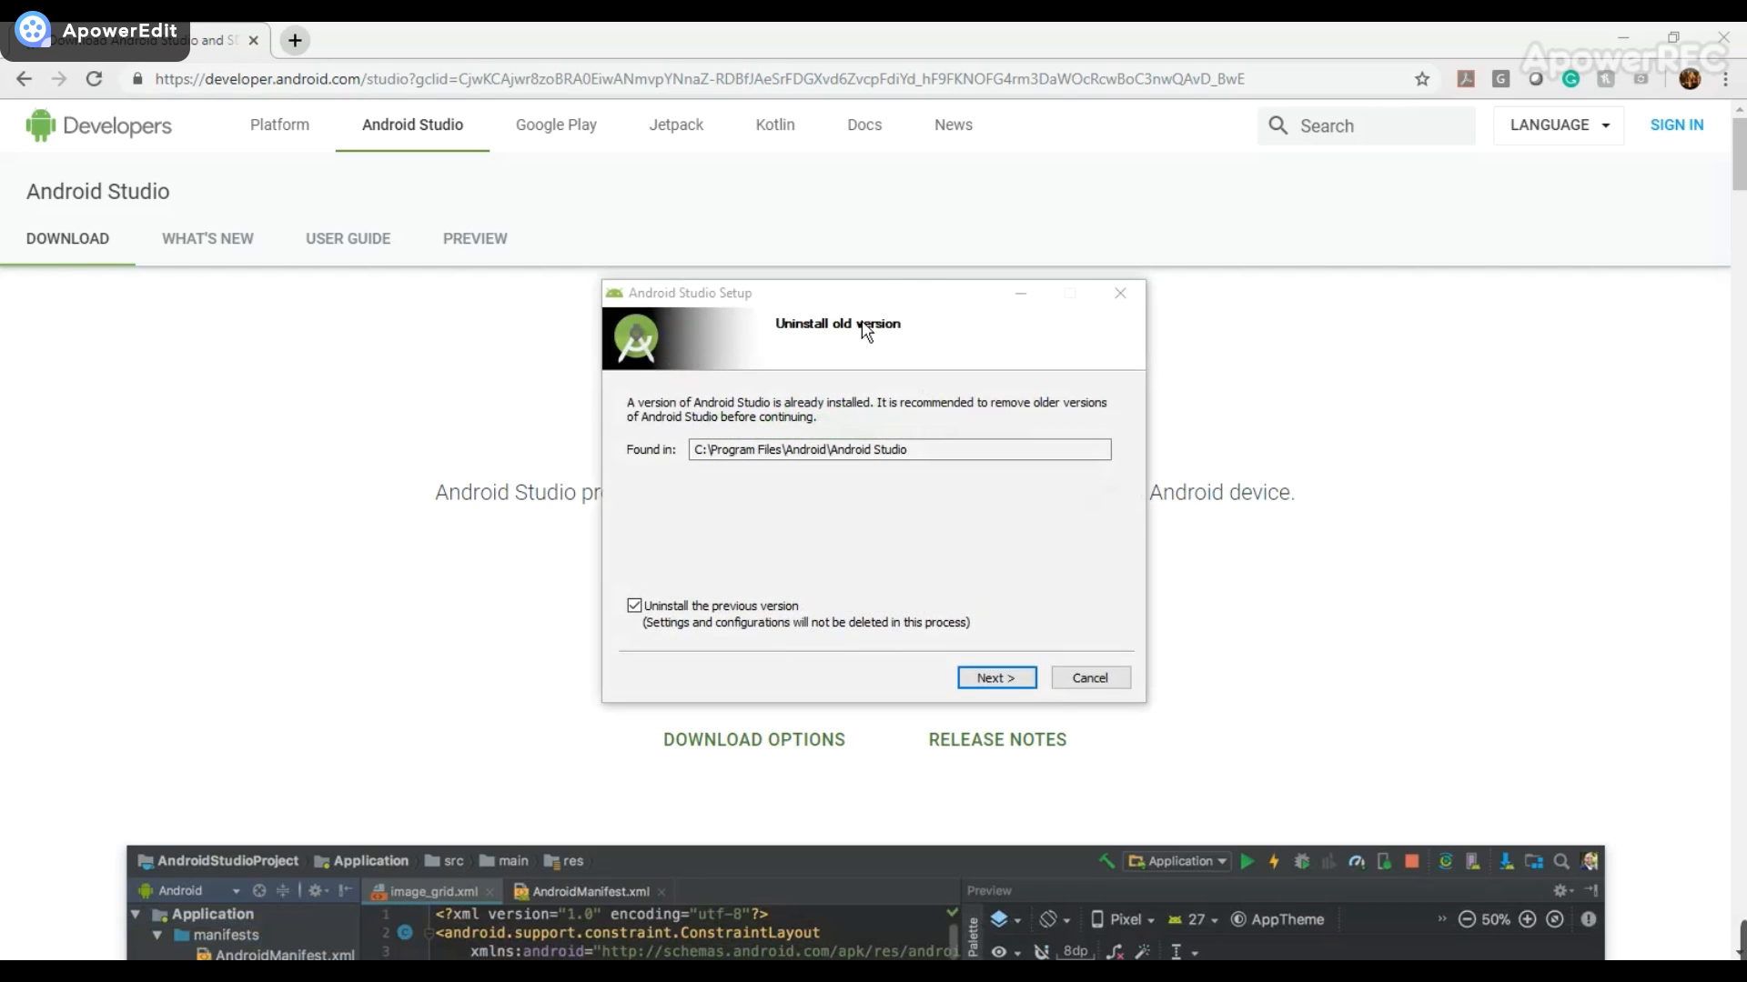
{"action": "mouse_move", "coordinate": [872, 342]}
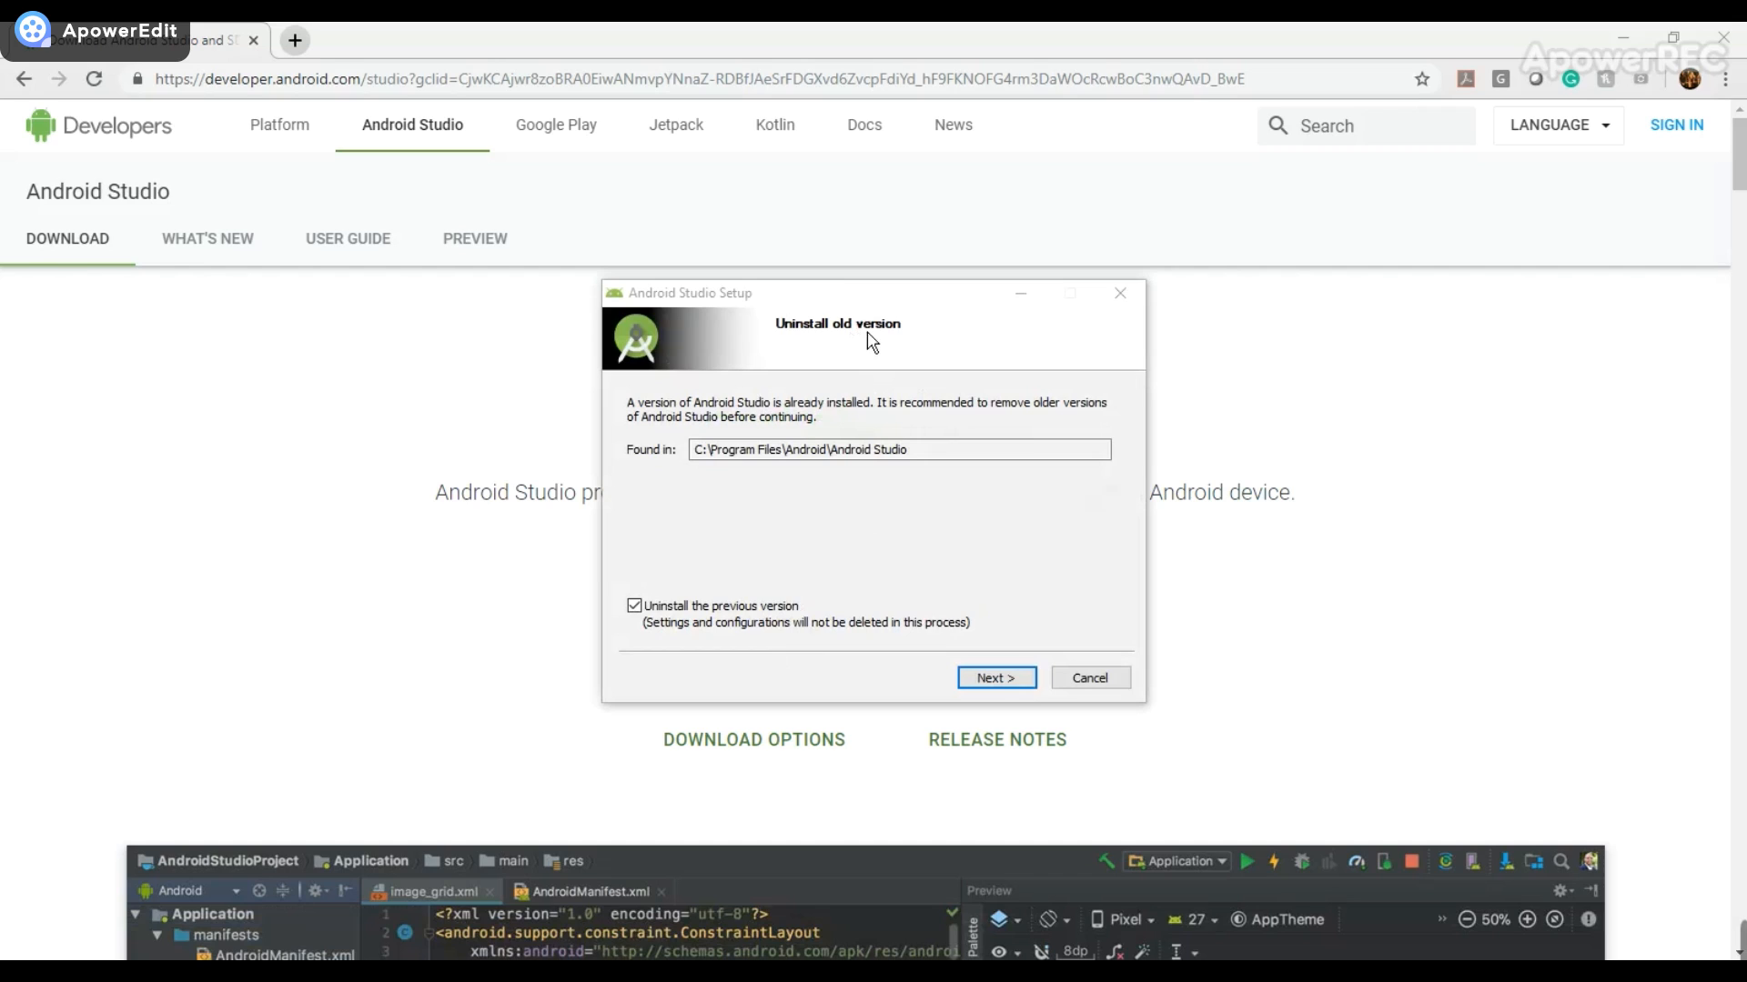
{"action": "mouse_move", "coordinate": [899, 382]}
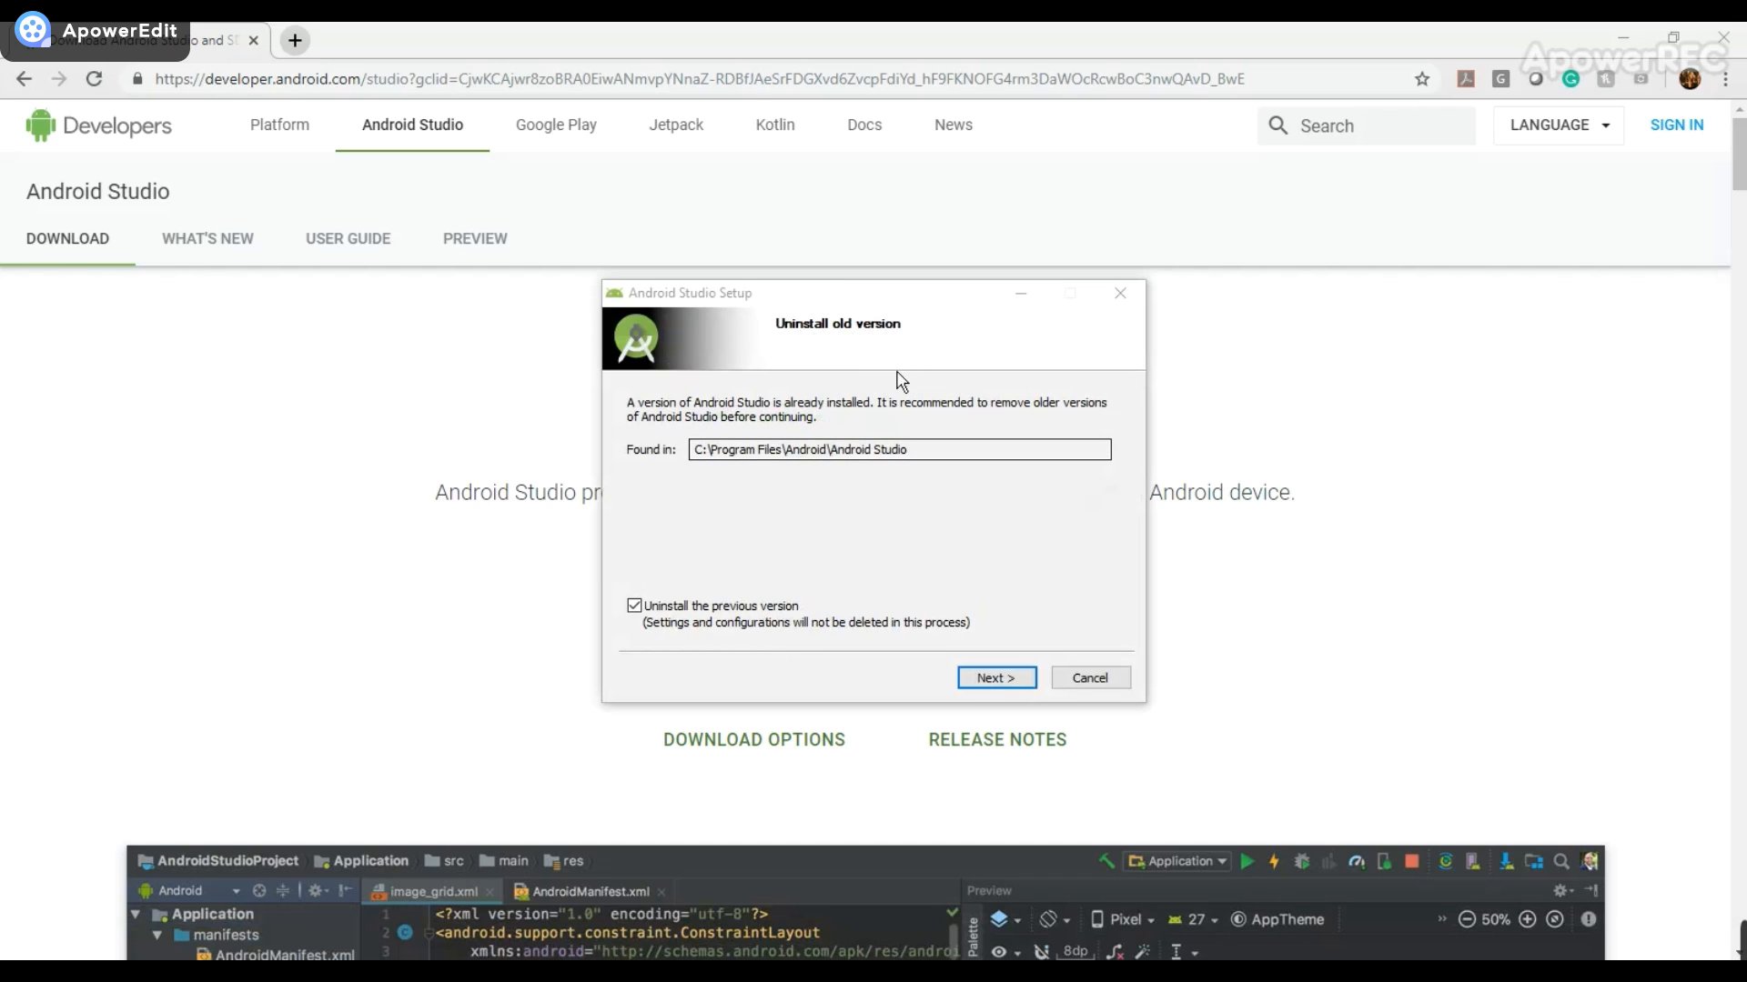
Uninstall the previous Android Studio version, confirming with Yes, and continue to component selection.
{"action": "left_click", "coordinate": [994, 676]}
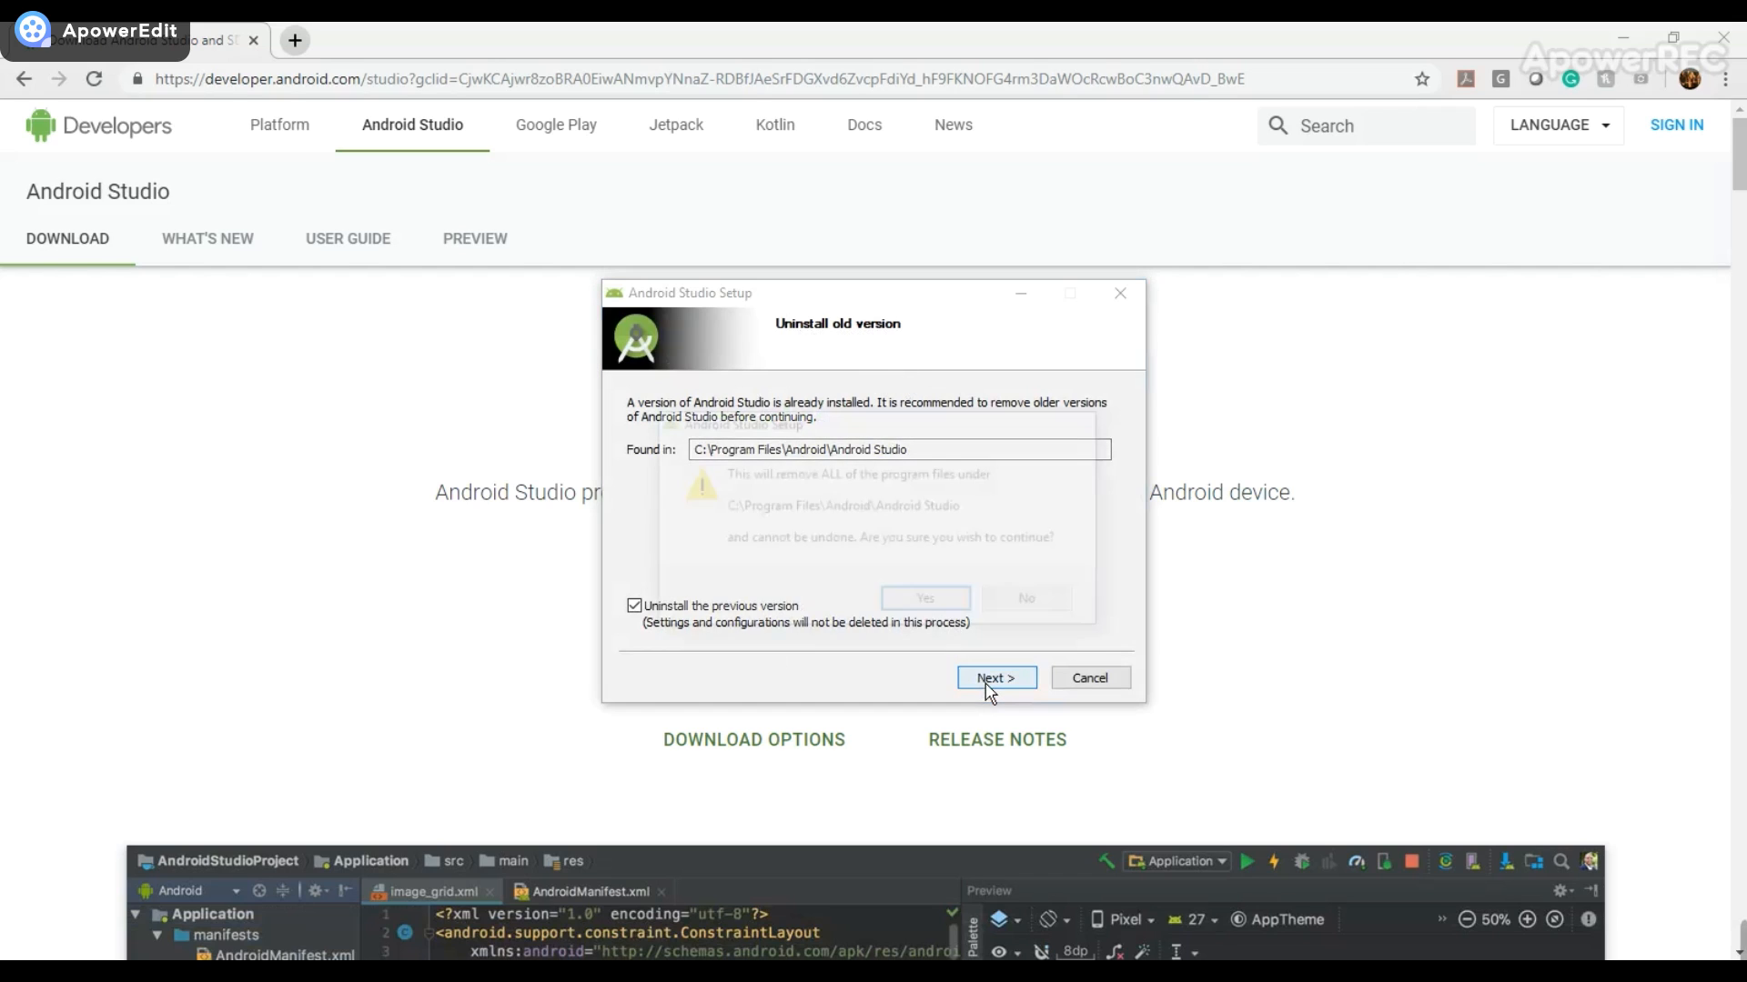
{"action": "left_click", "coordinate": [994, 677]}
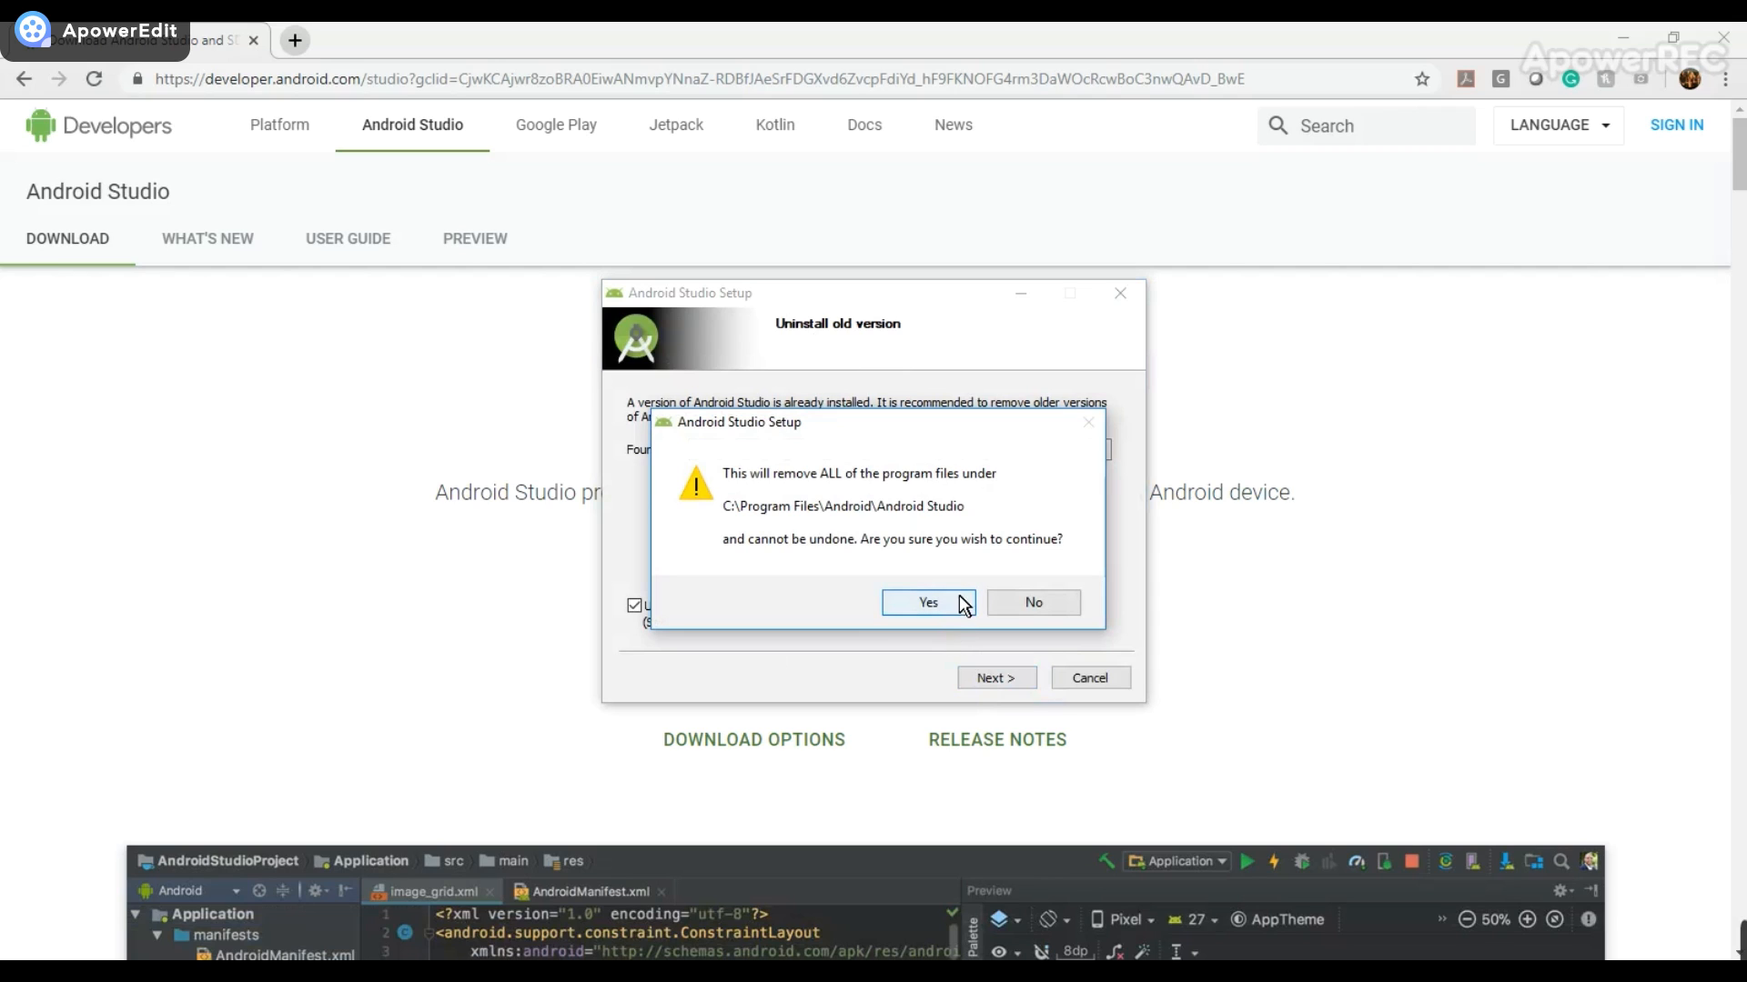
{"action": "left_click", "coordinate": [927, 601]}
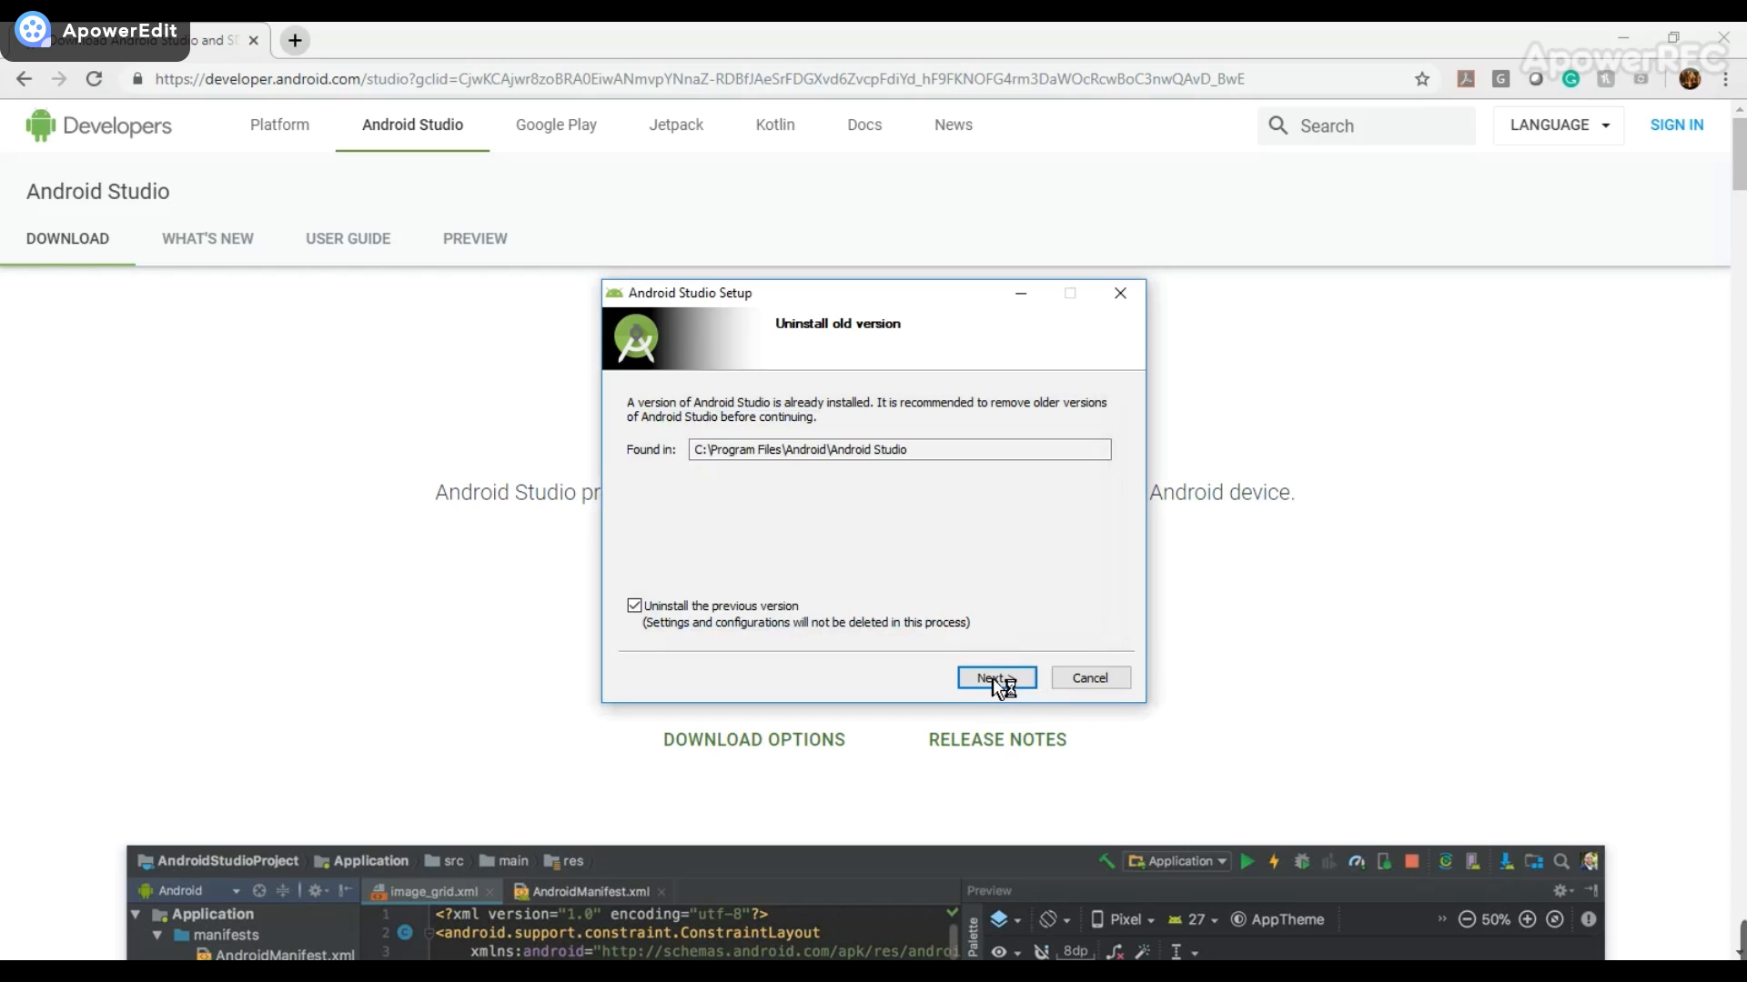
{"action": "left_click", "coordinate": [993, 679]}
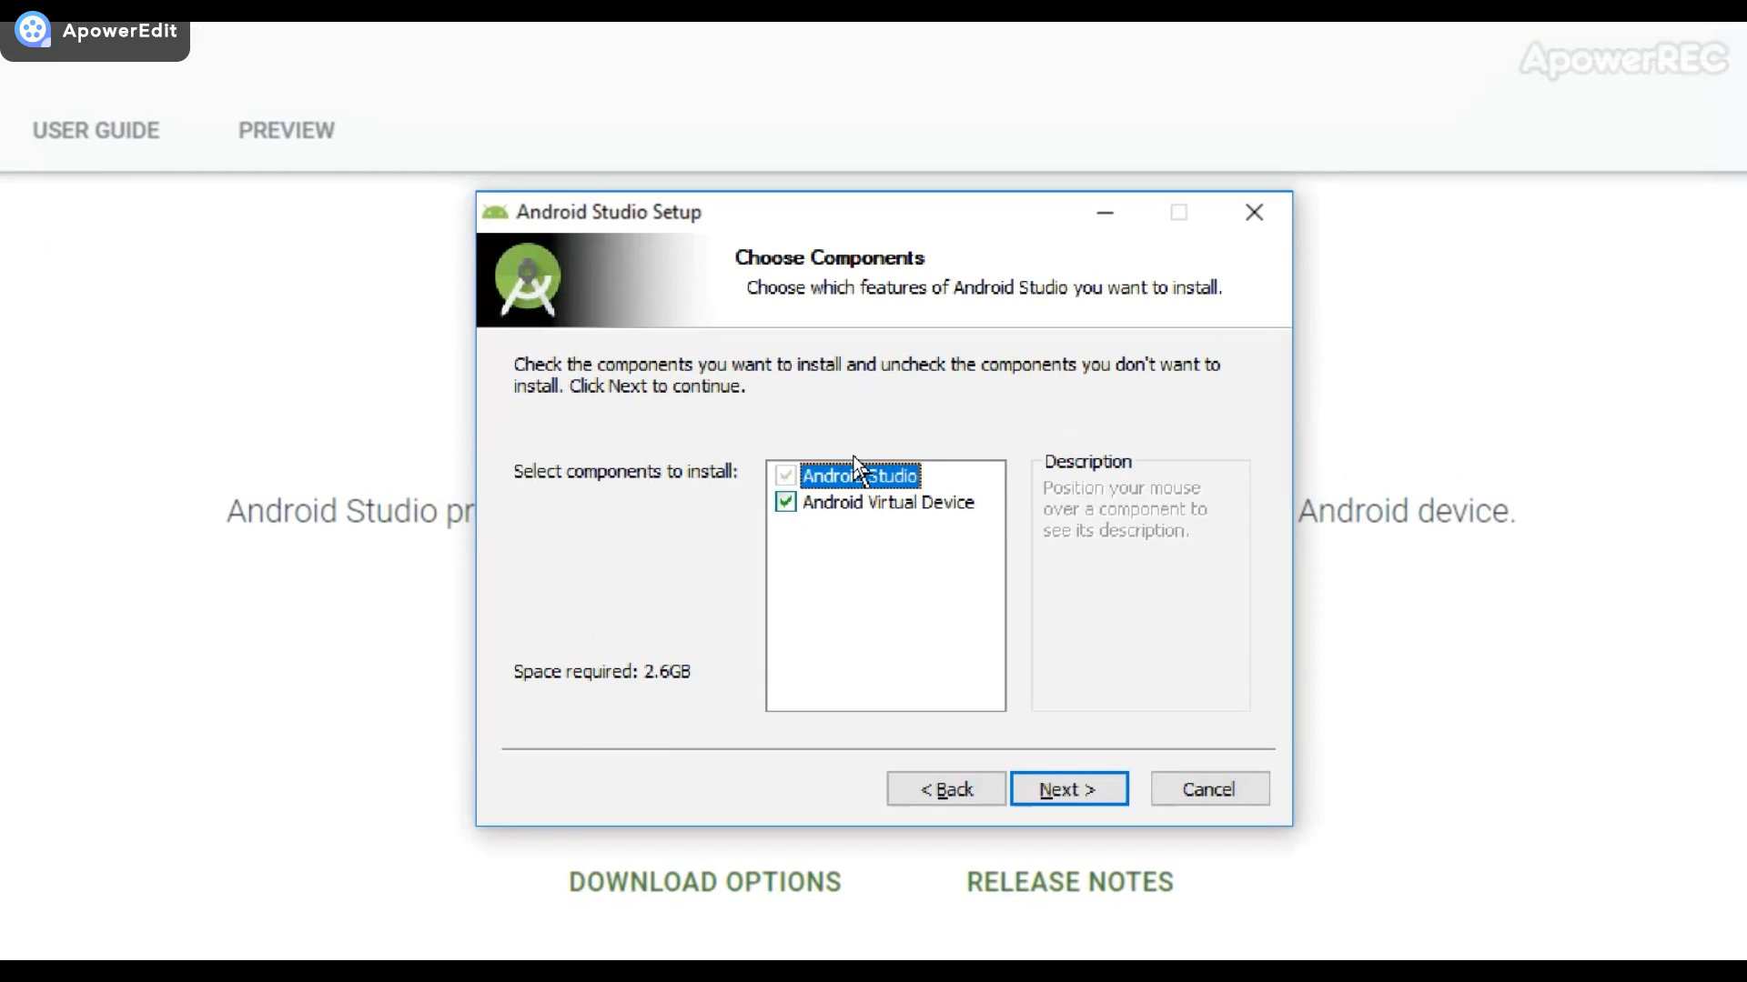
{"action": "mouse_move", "coordinate": [858, 475]}
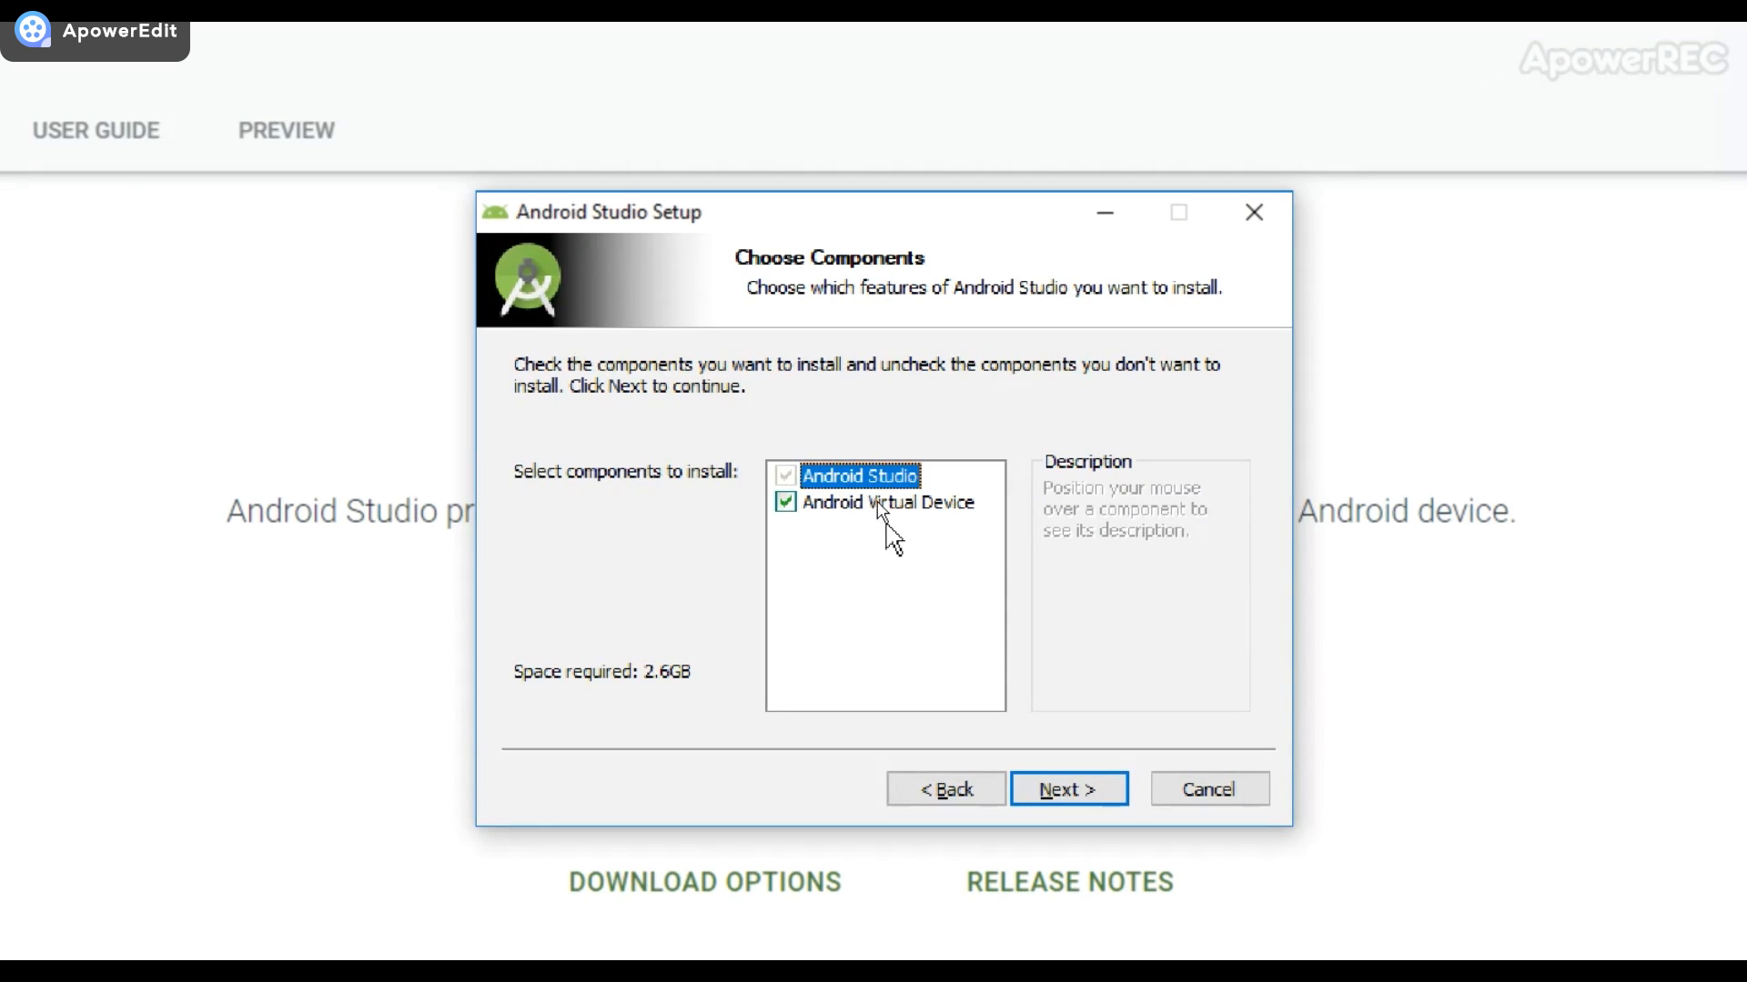
{"action": "mouse_move", "coordinate": [961, 546]}
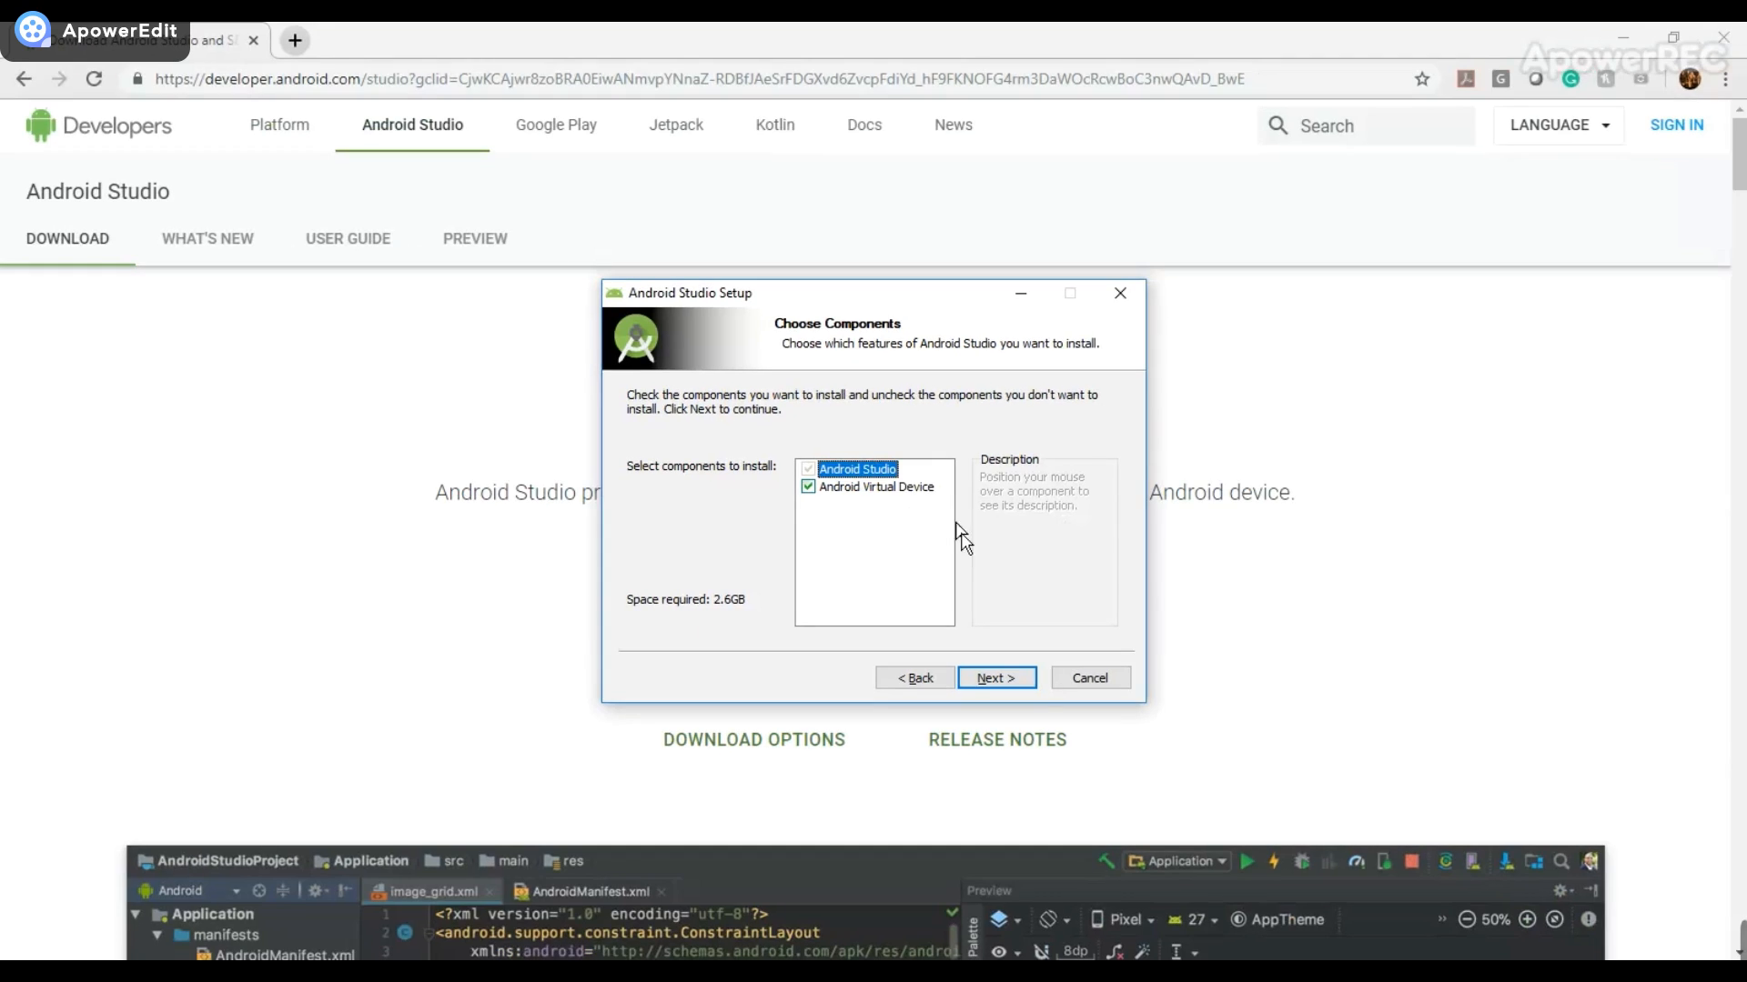
Install Android Studio and Android Virtual Device to the default path and Start Menu folder.
{"action": "left_click", "coordinate": [994, 677]}
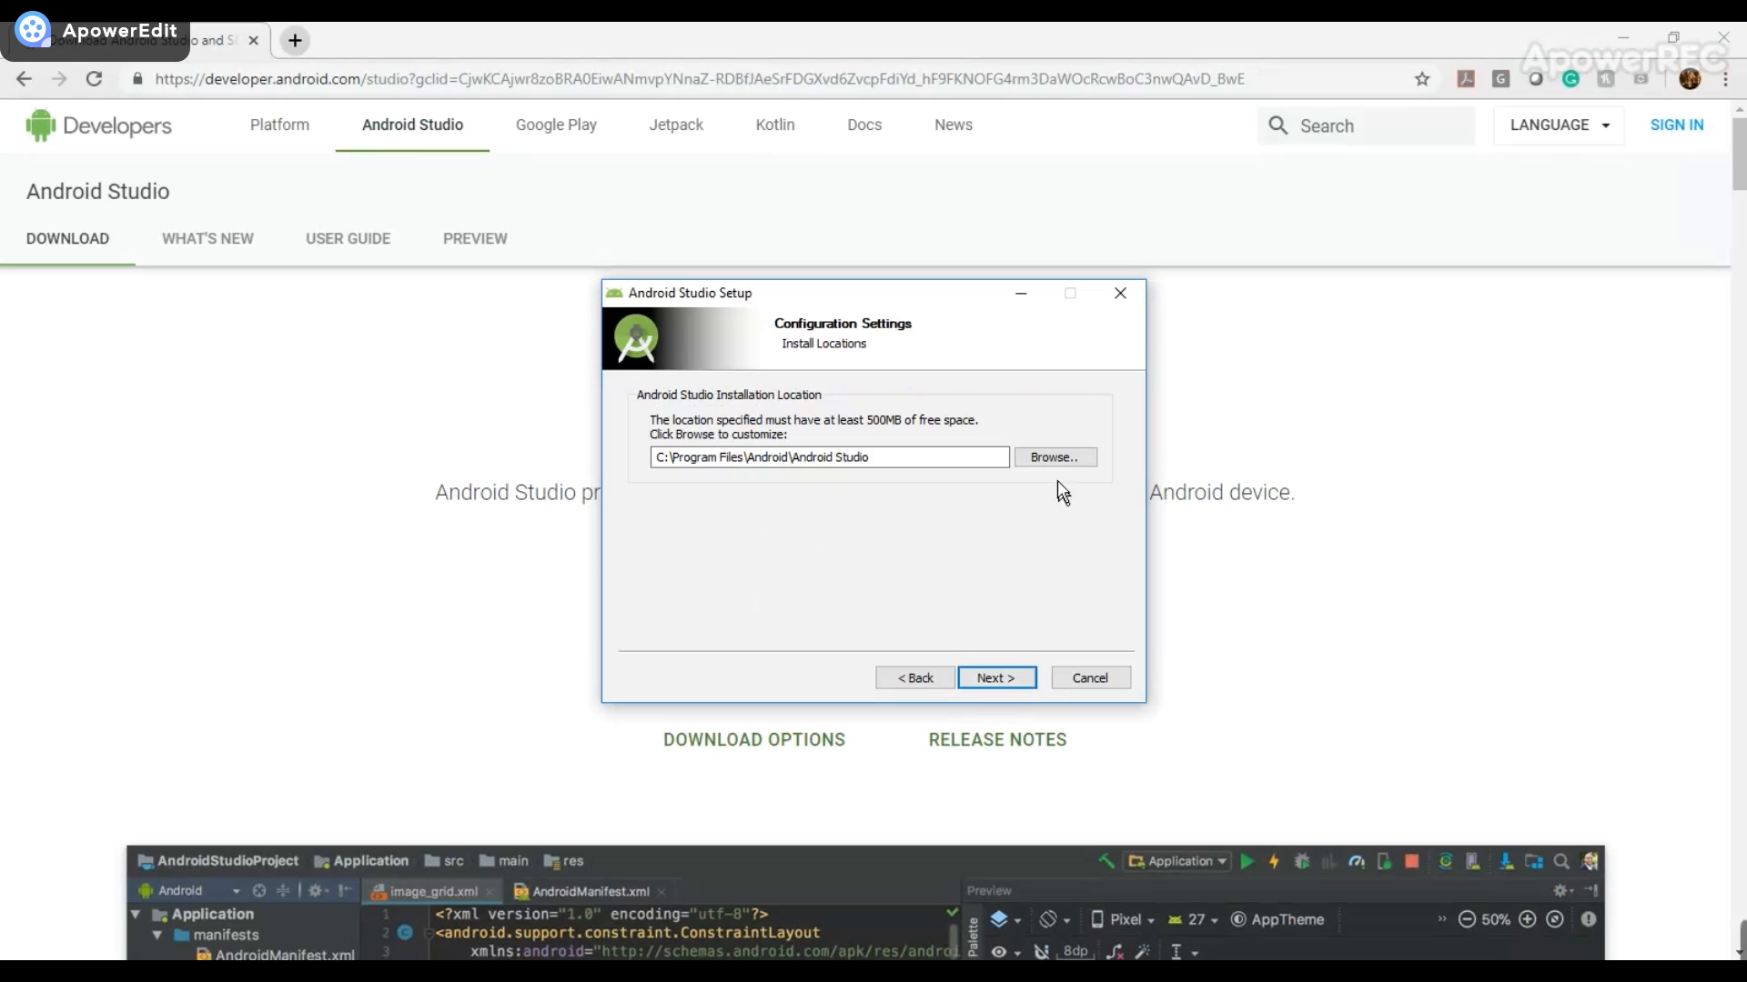
{"action": "left_click", "coordinate": [994, 677]}
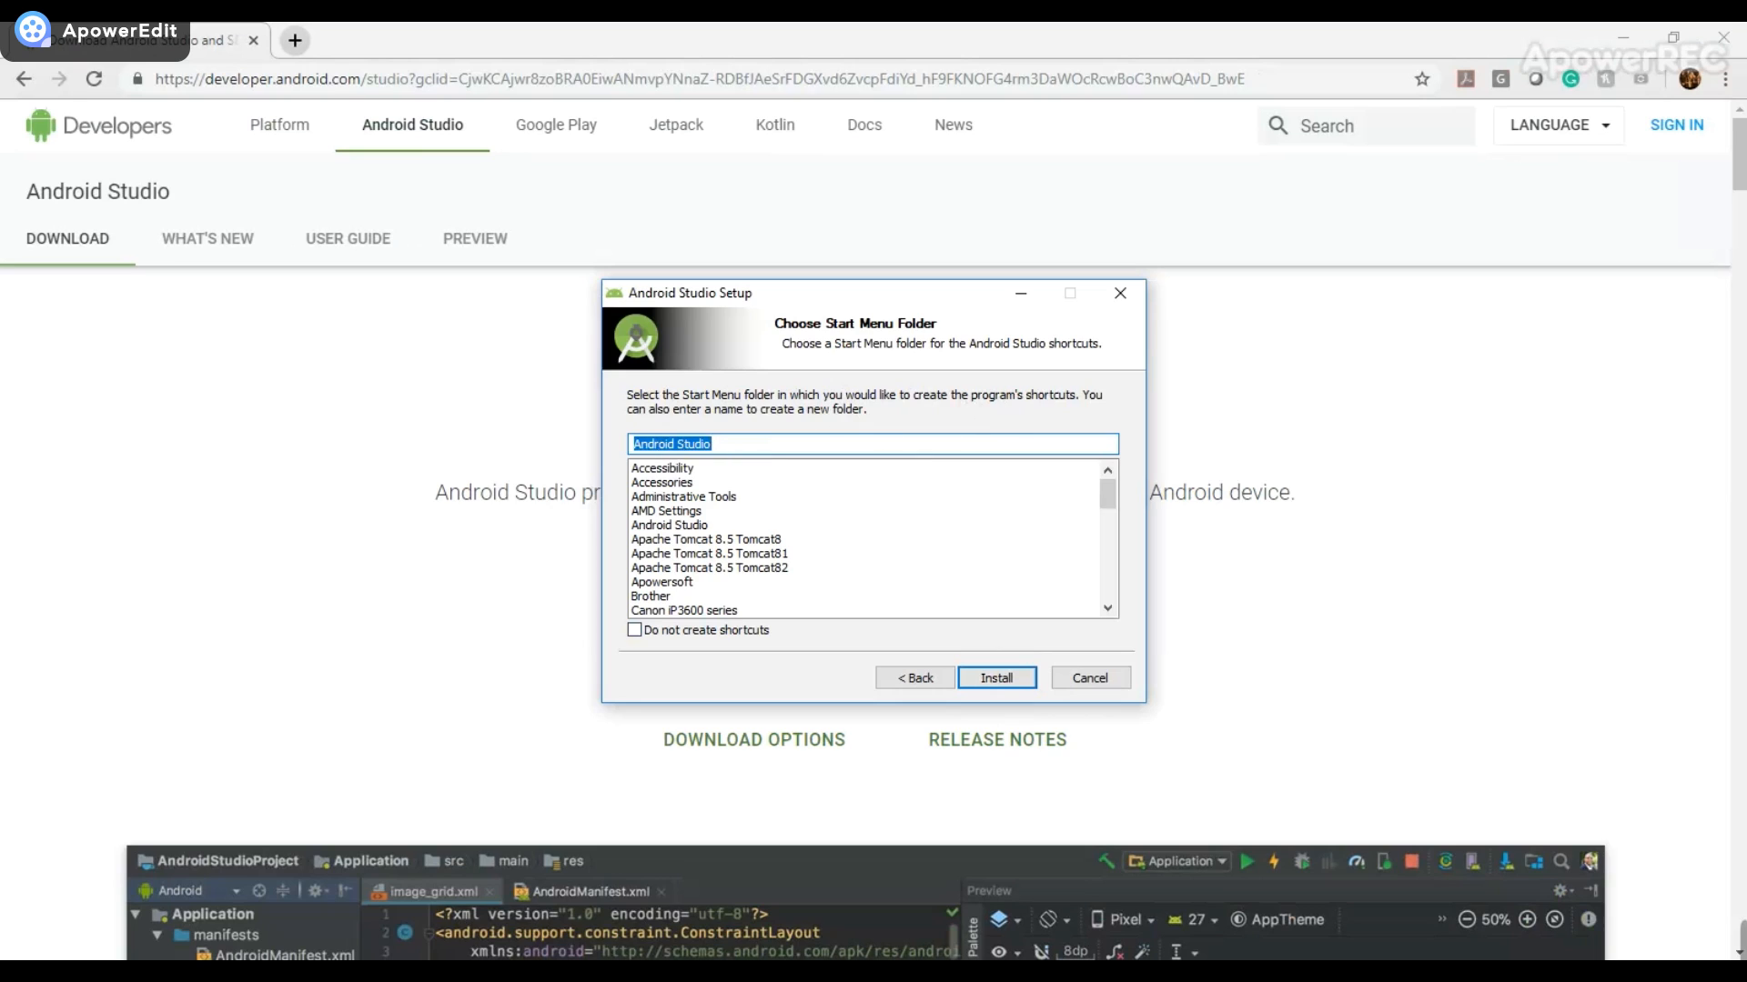
{"action": "left_click", "coordinate": [996, 676]}
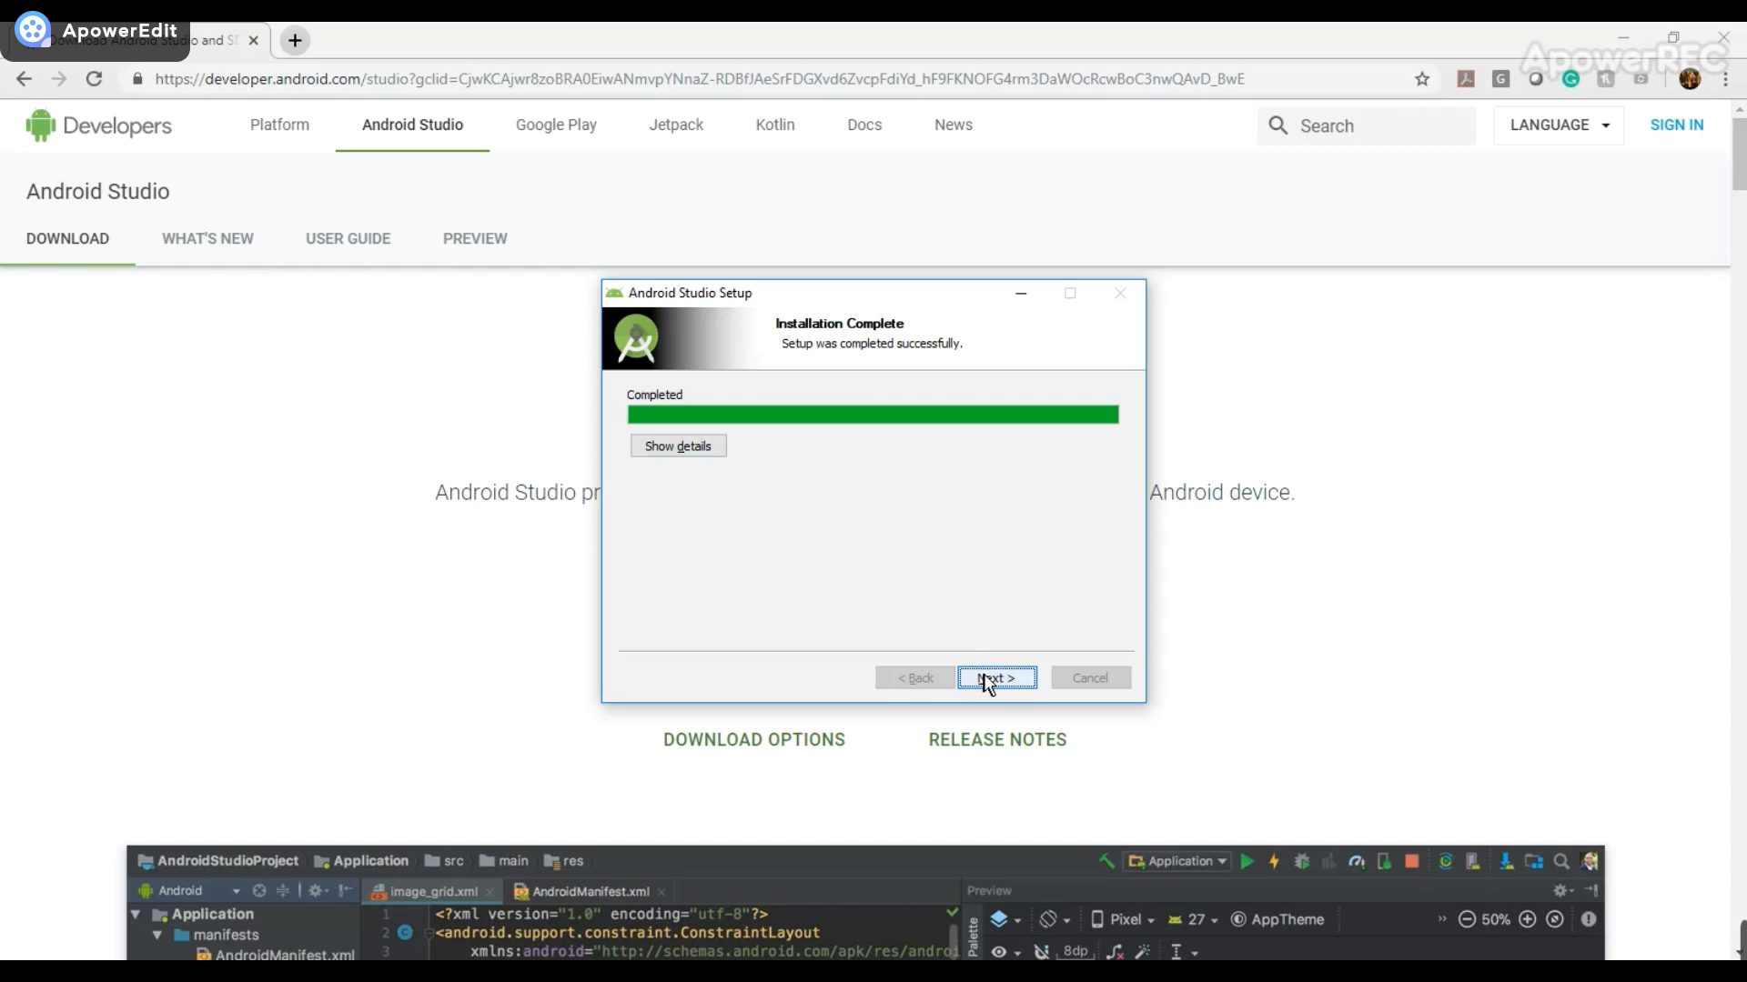
Finish setup with 'Start Android Studio' checked to launch the welcome window.
{"action": "left_click", "coordinate": [995, 679]}
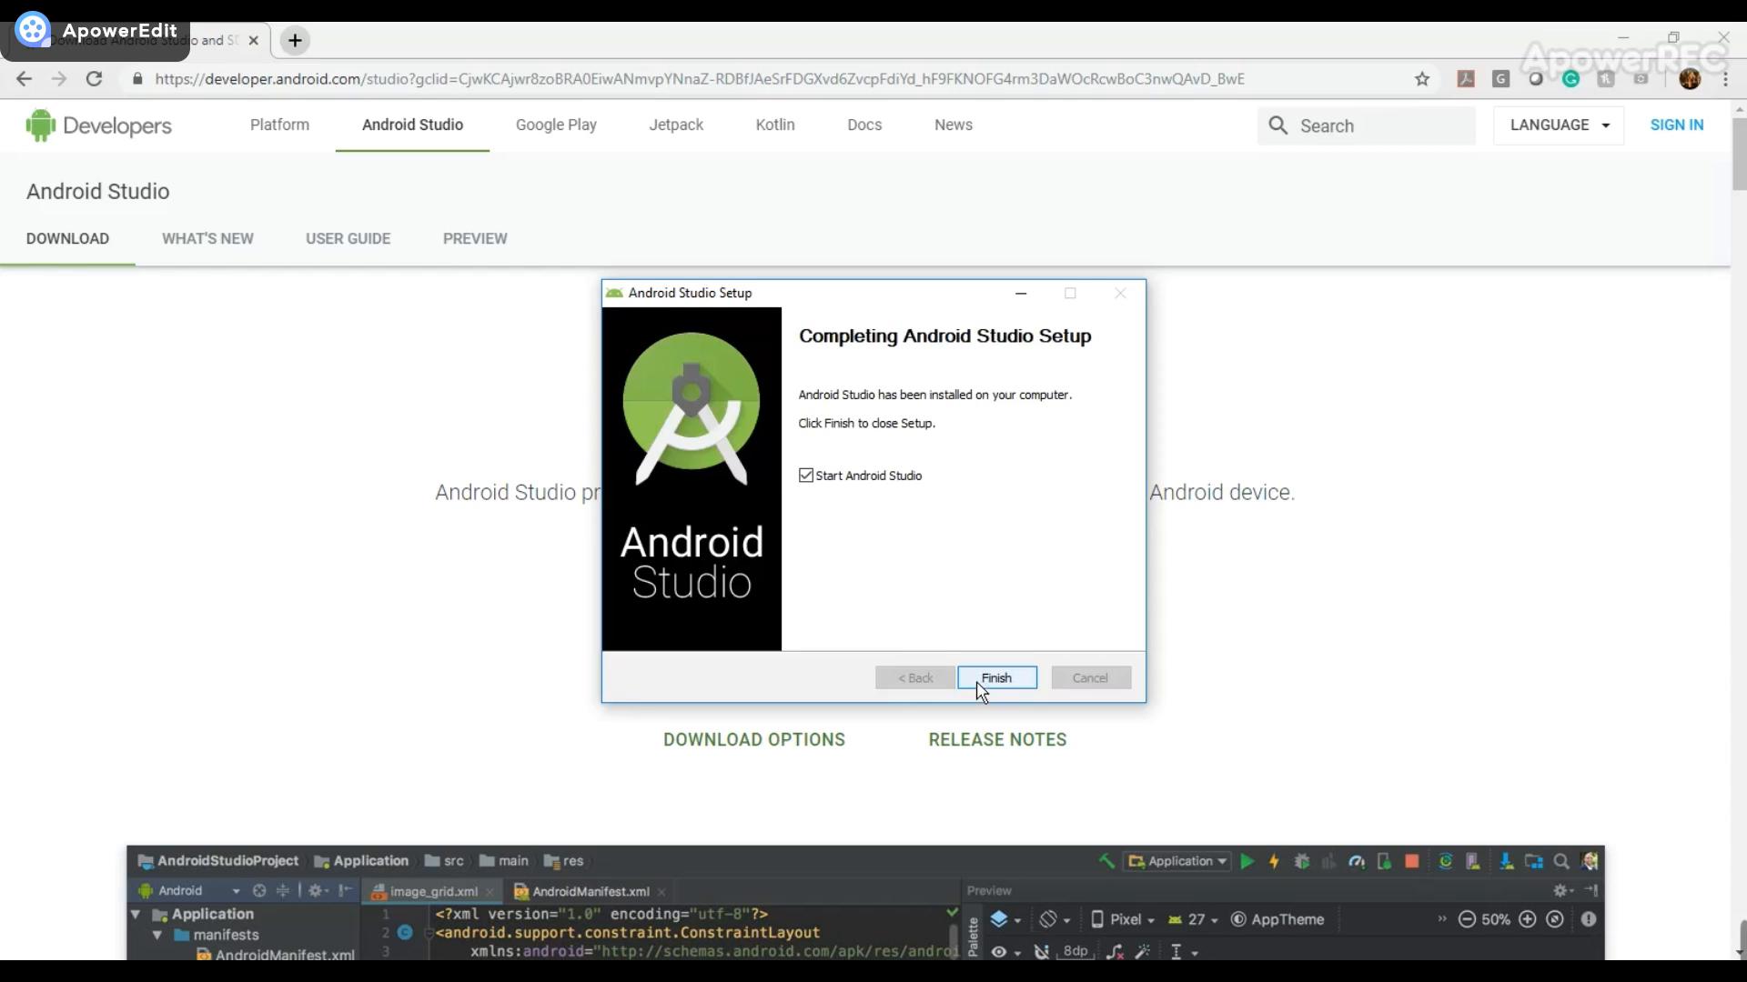
{"action": "left_click", "coordinate": [805, 475]}
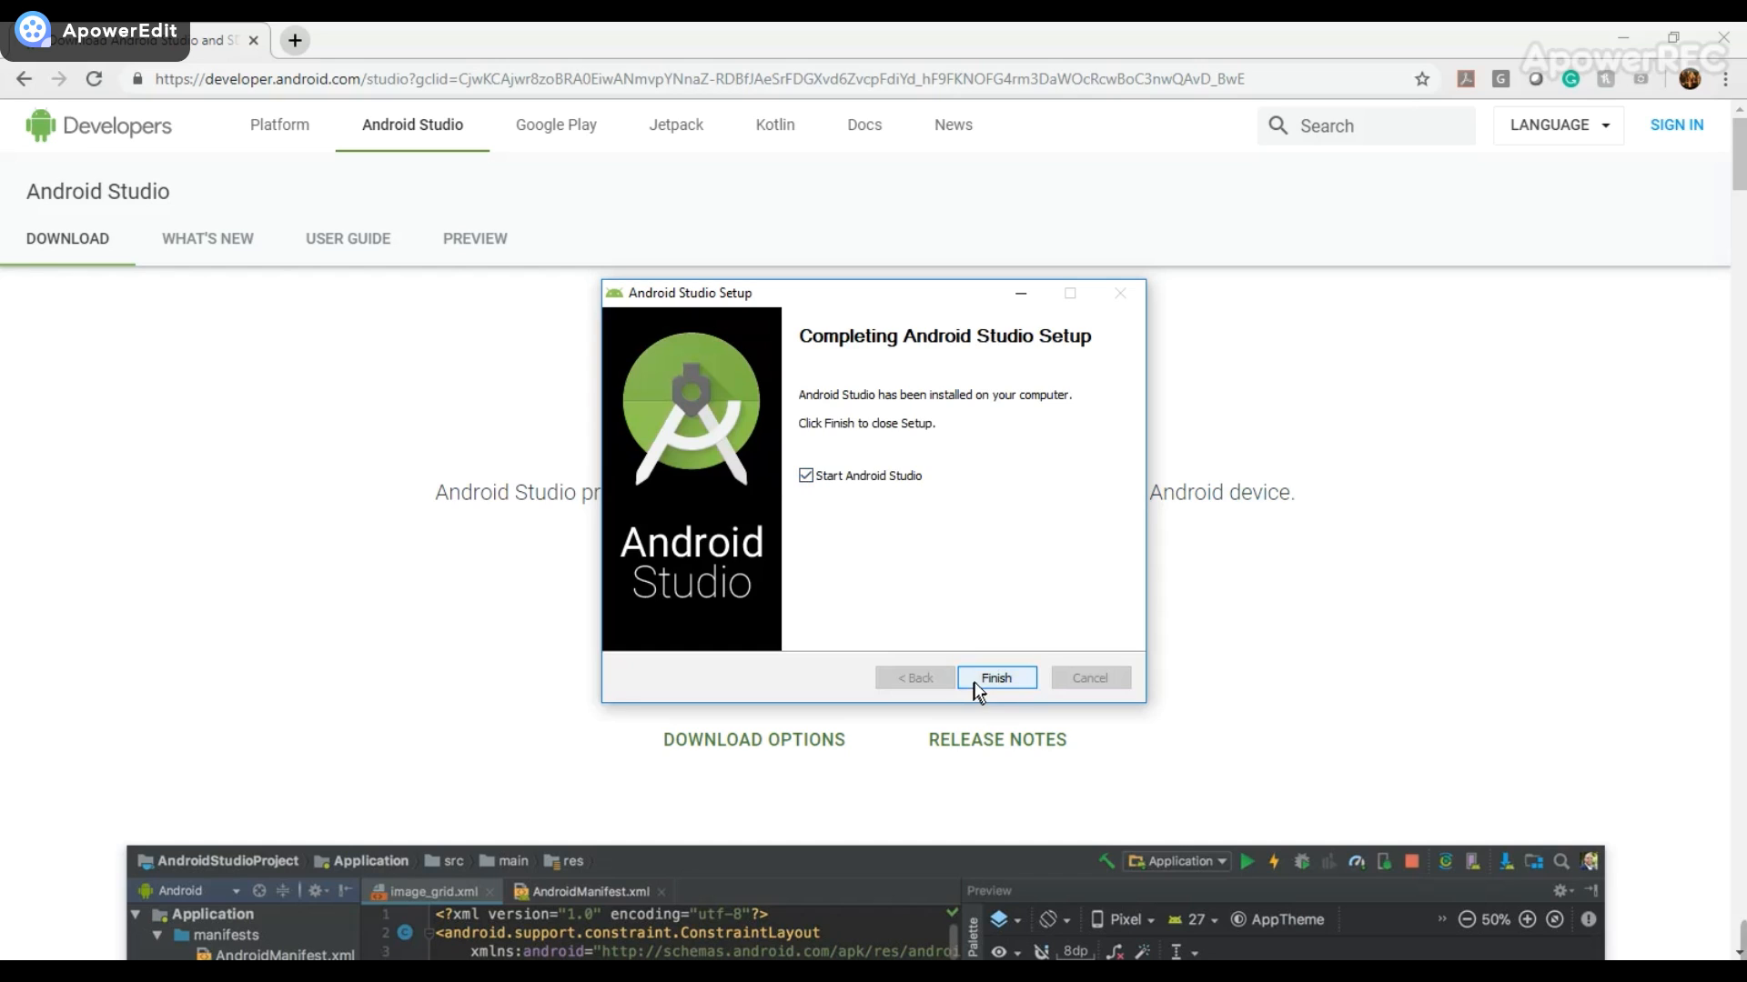
{"action": "left_click", "coordinate": [994, 679]}
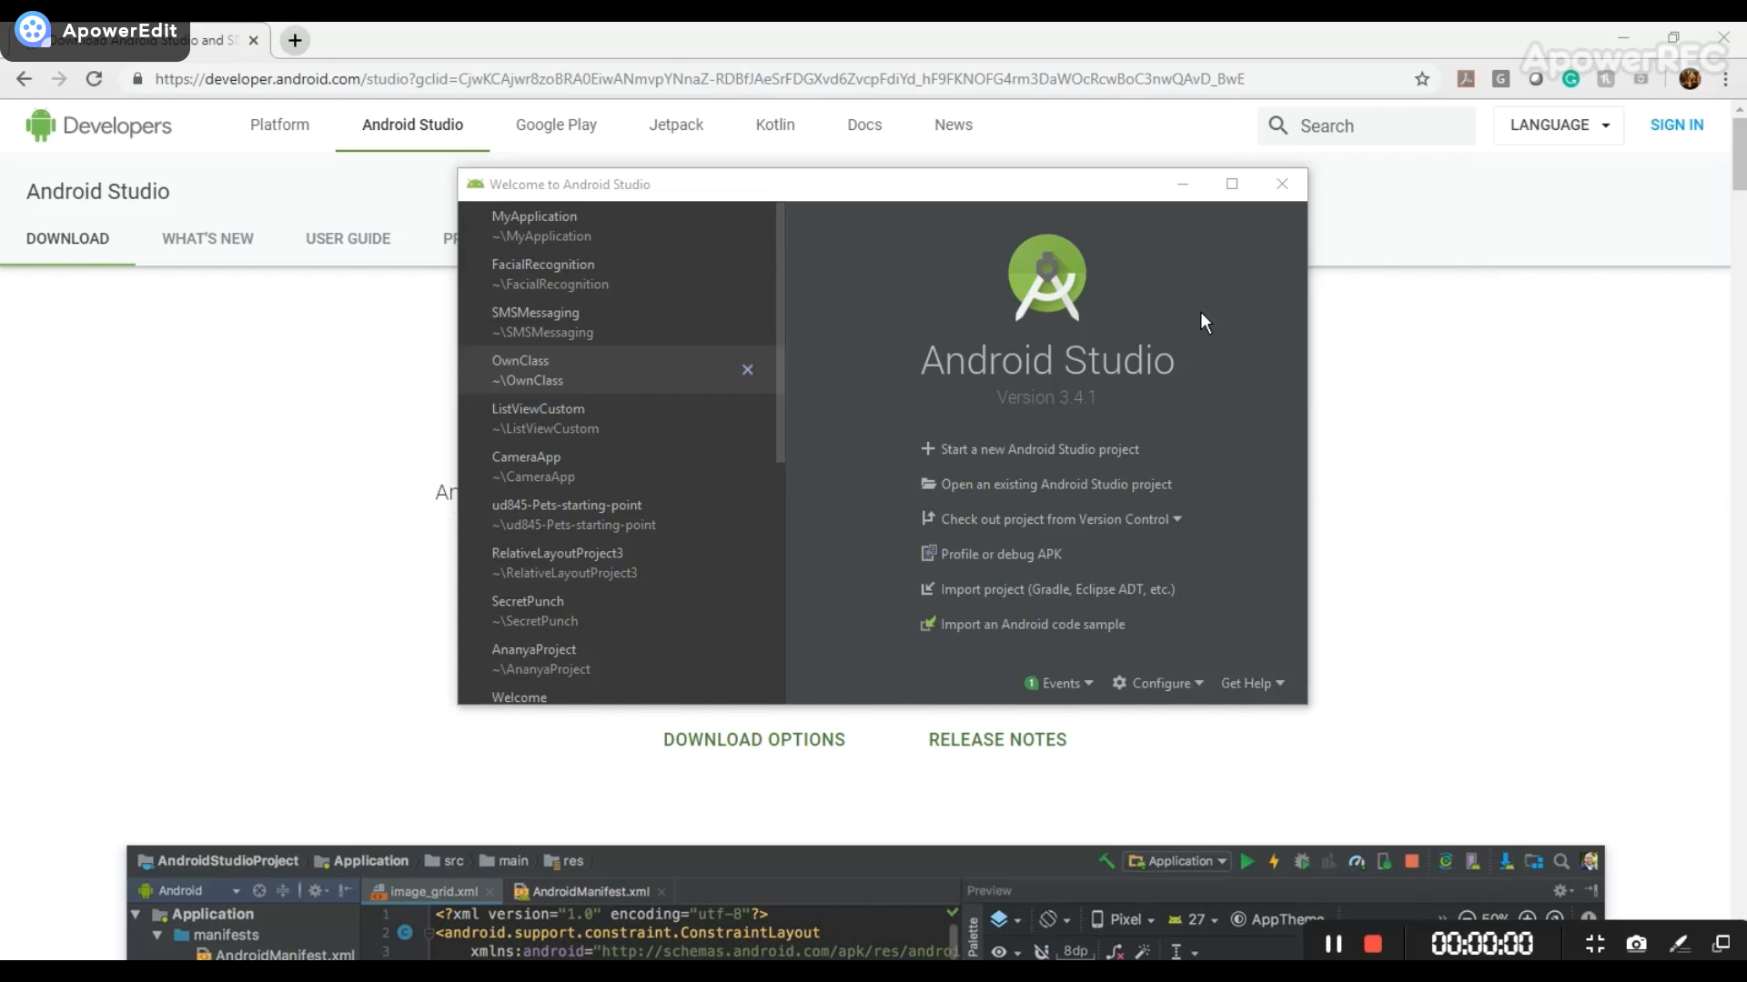
{"action": "mouse_move", "coordinate": [919, 301]}
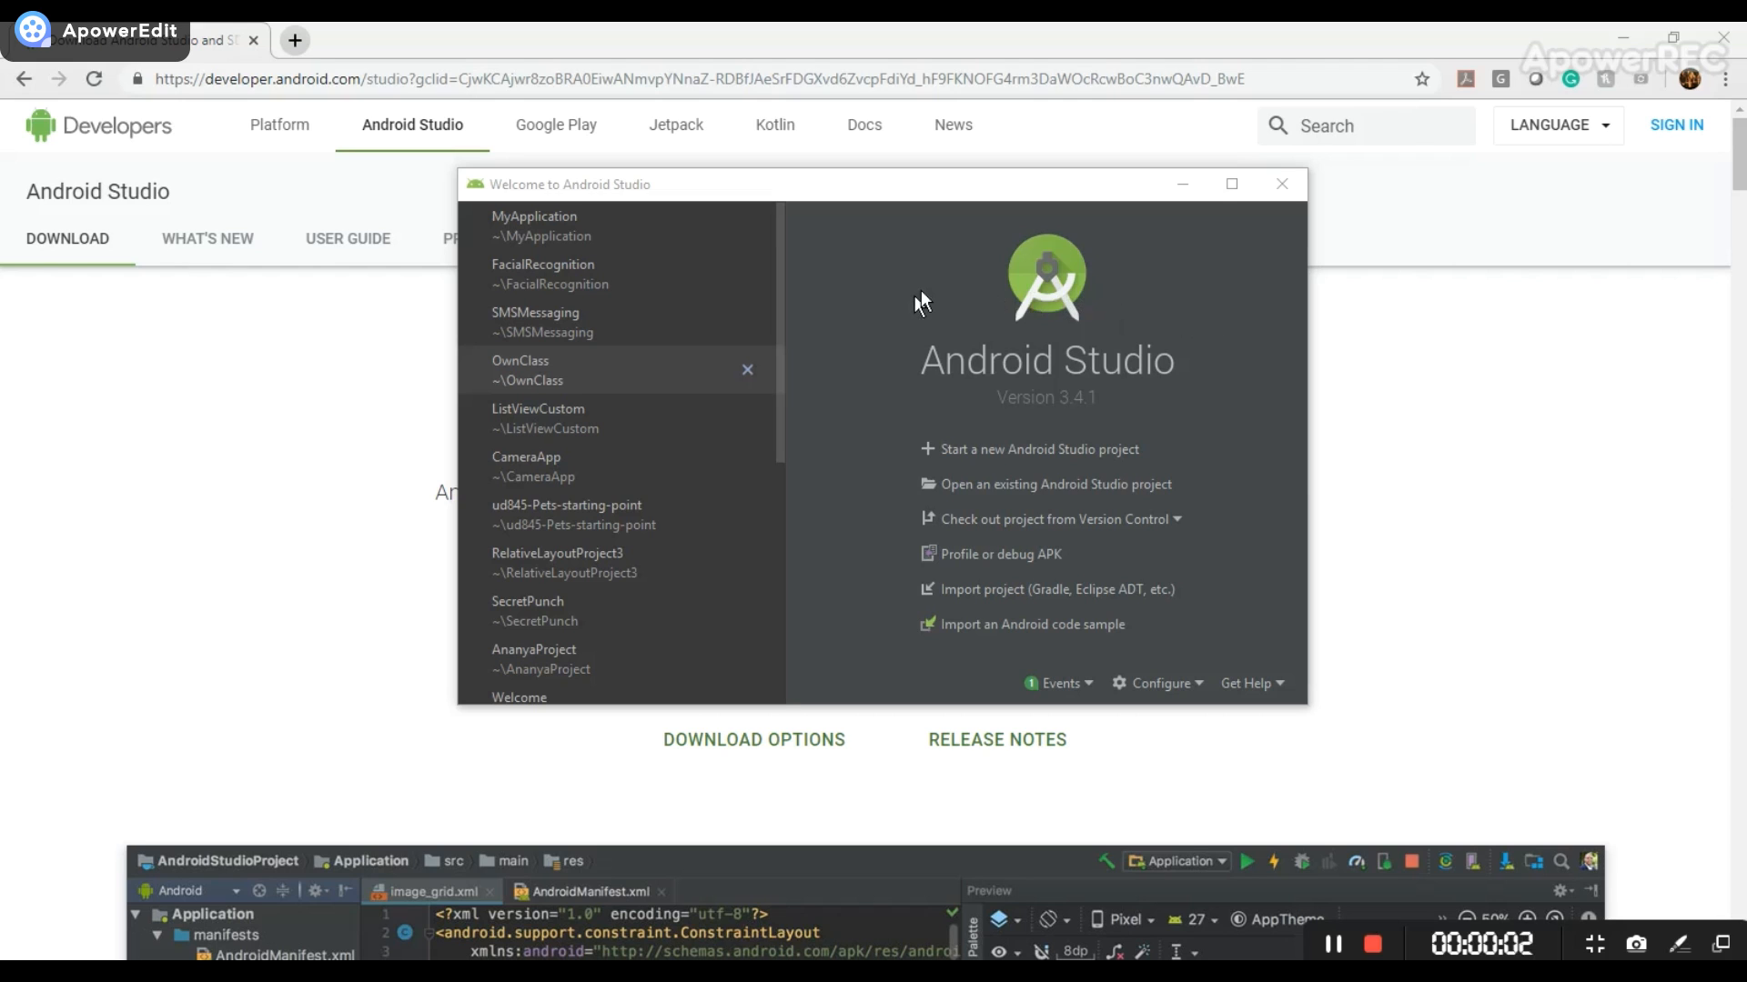